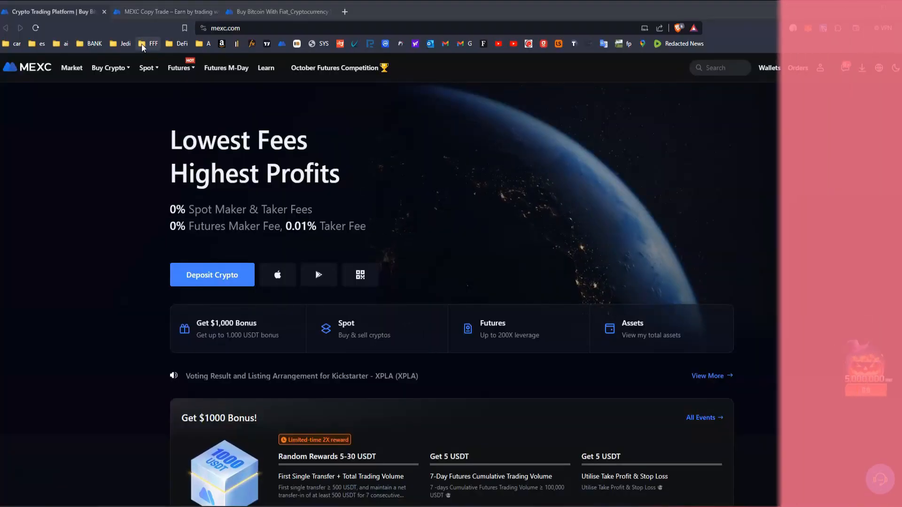
Step: Browse the Buy Crypto options, then switch to the MEXC Copy Trade tab
{"action": "left_click", "coordinate": [151, 44]}
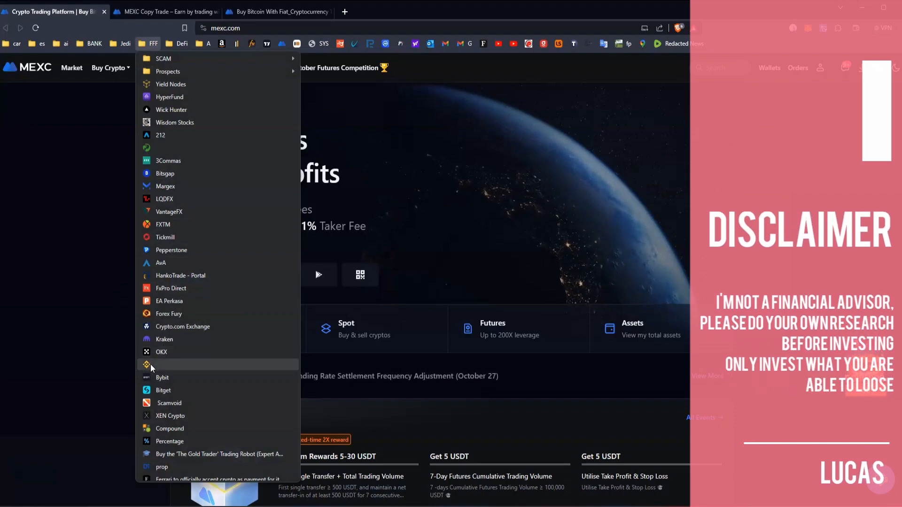
{"action": "mouse_move", "coordinate": [152, 367]}
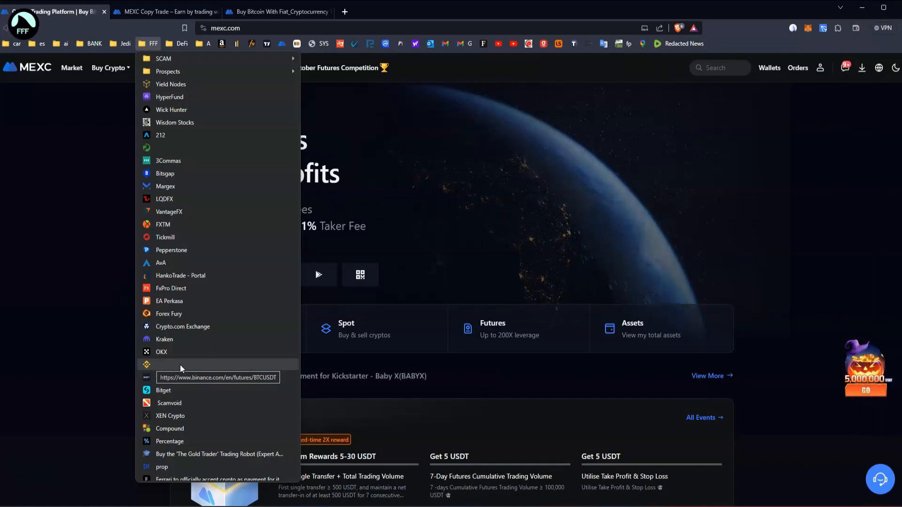
{"action": "mouse_move", "coordinate": [263, 374]}
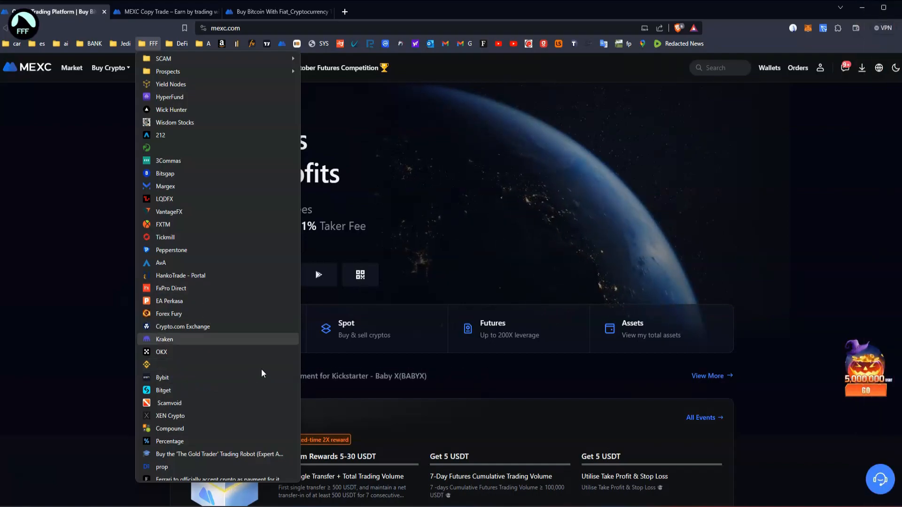
{"action": "mouse_move", "coordinate": [176, 326]}
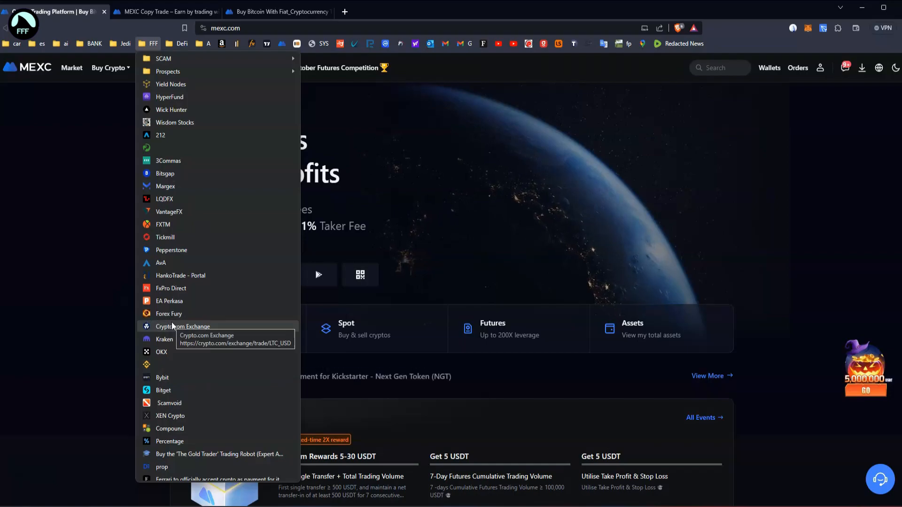
{"action": "mouse_move", "coordinate": [170, 380]}
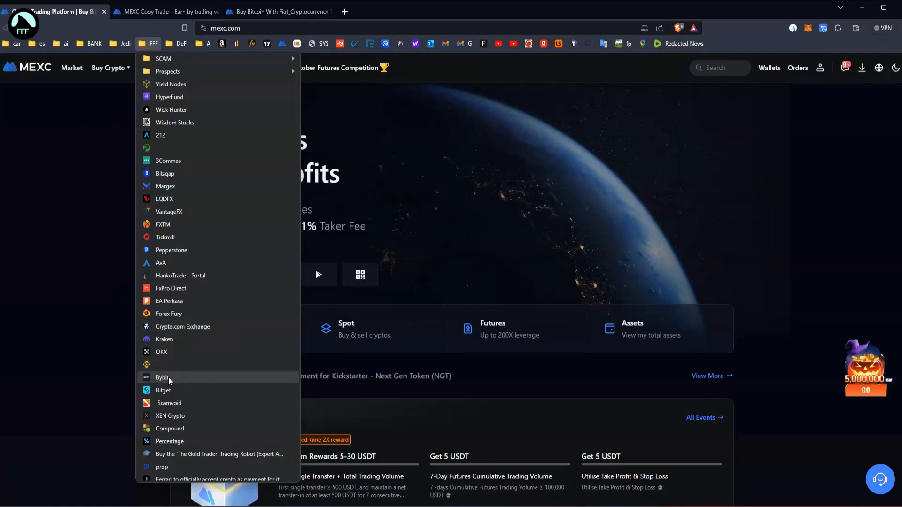
{"action": "mouse_move", "coordinate": [165, 386]}
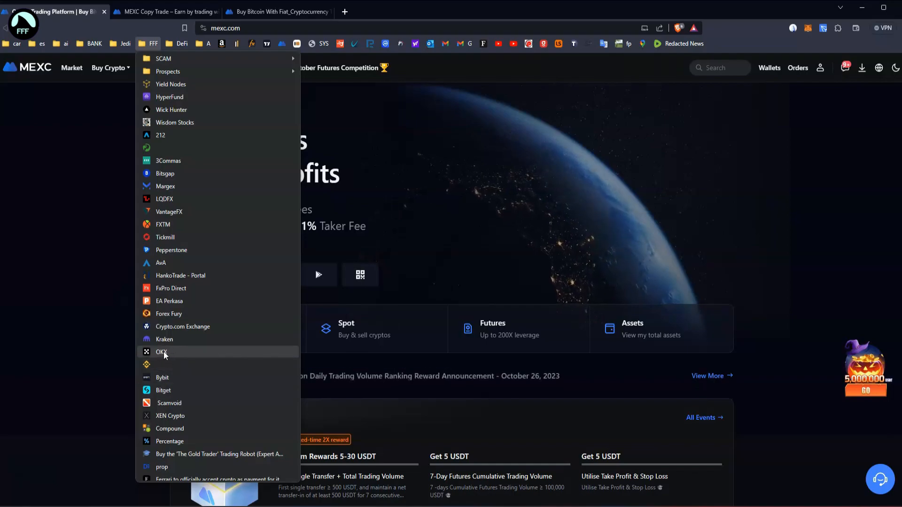
{"action": "mouse_move", "coordinate": [164, 339]}
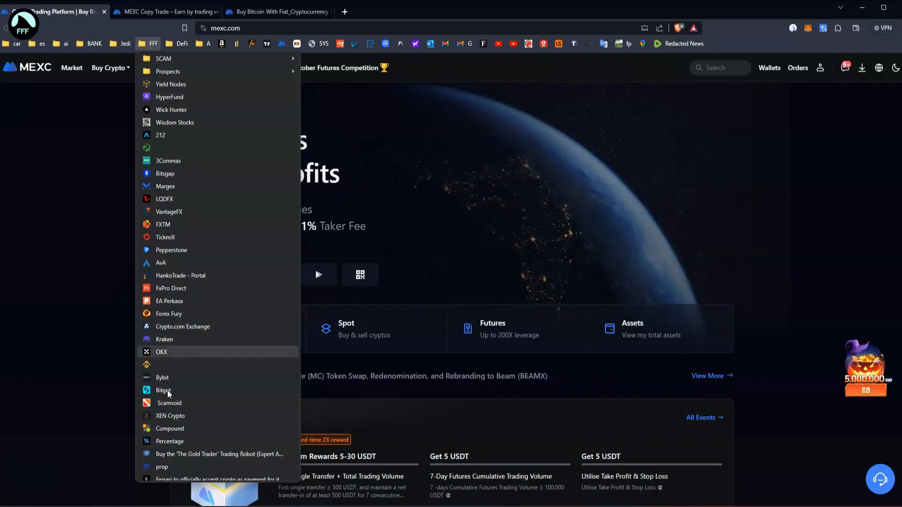
{"action": "mouse_move", "coordinate": [199, 295]}
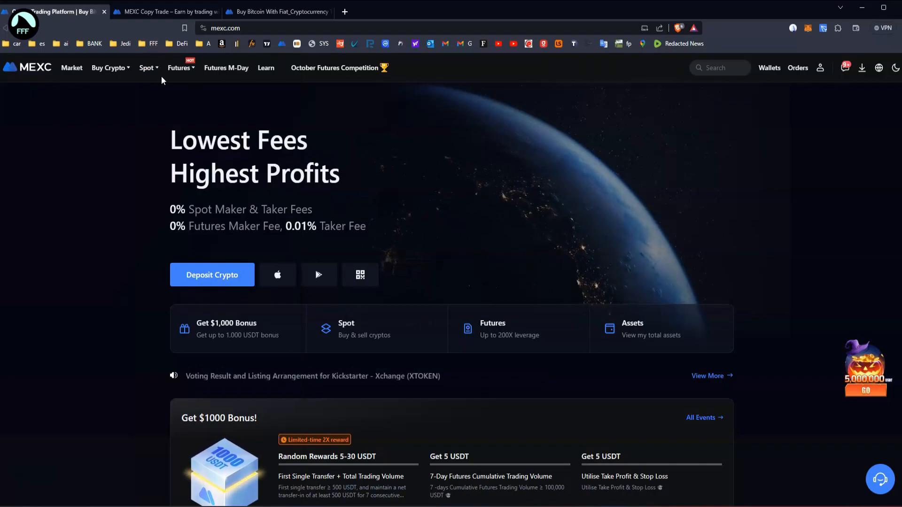
{"action": "left_click", "coordinate": [109, 68]}
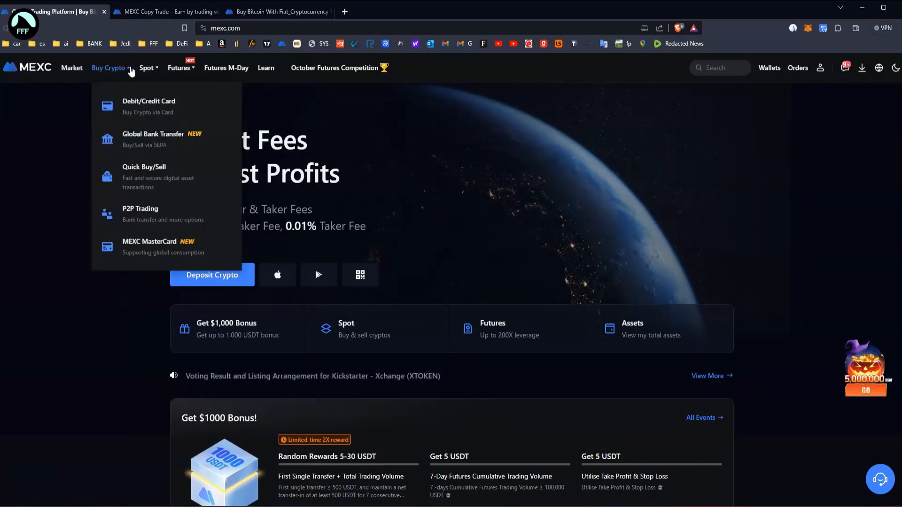
{"action": "mouse_move", "coordinate": [121, 132]}
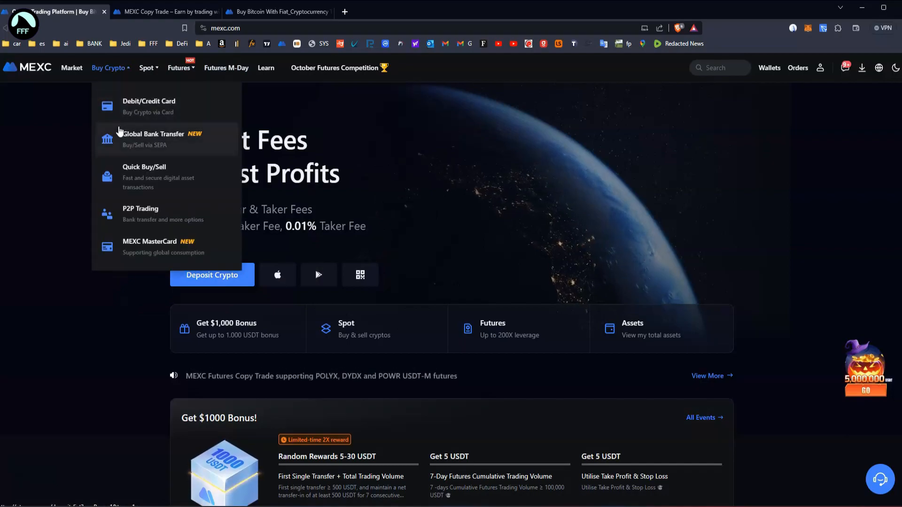
{"action": "left_click", "coordinate": [164, 10]}
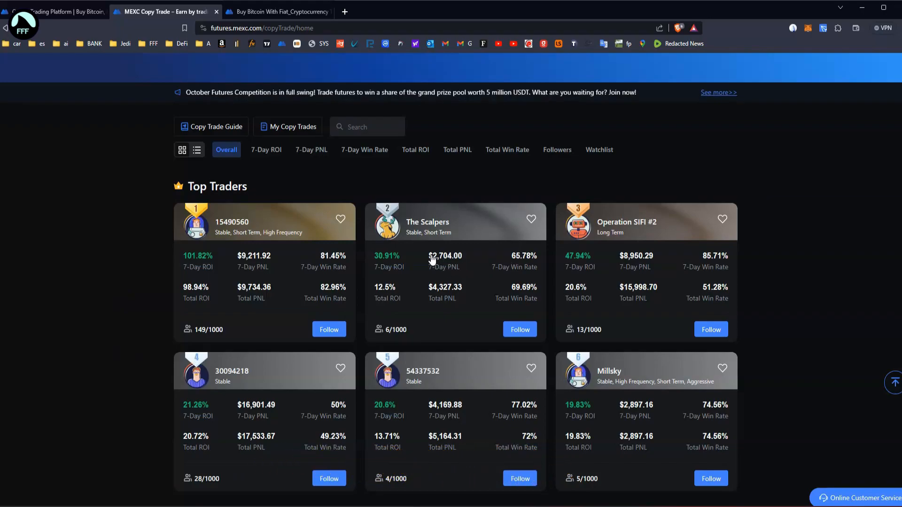
{"action": "mouse_move", "coordinate": [393, 300]}
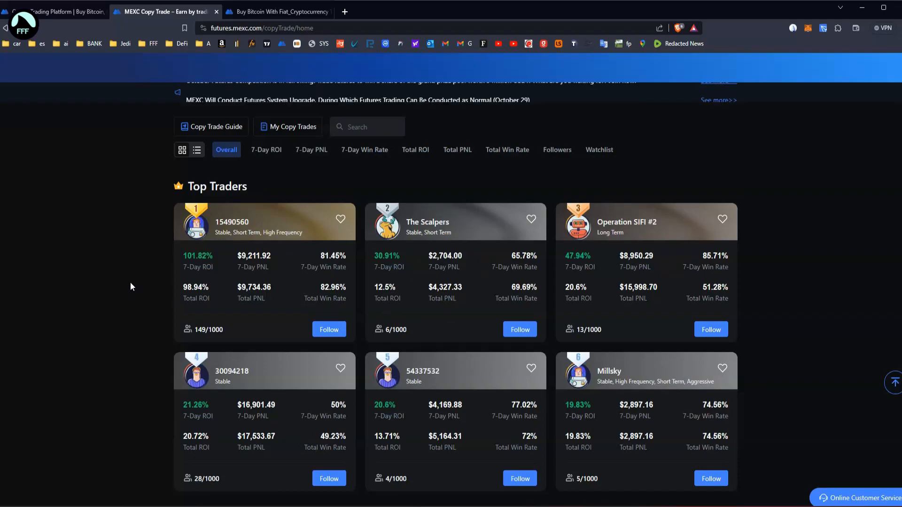
{"action": "scroll", "scroll_direction": "down", "scroll_amount": 3}
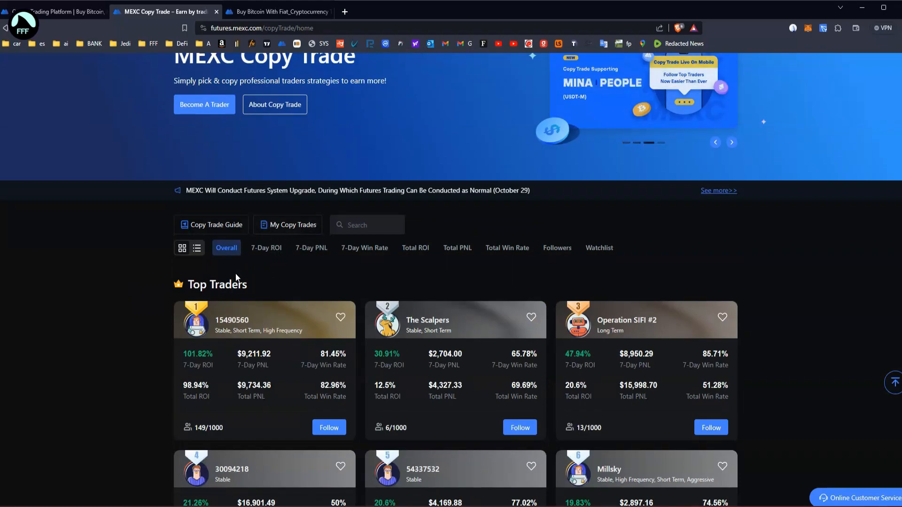
{"action": "mouse_move", "coordinate": [111, 400]}
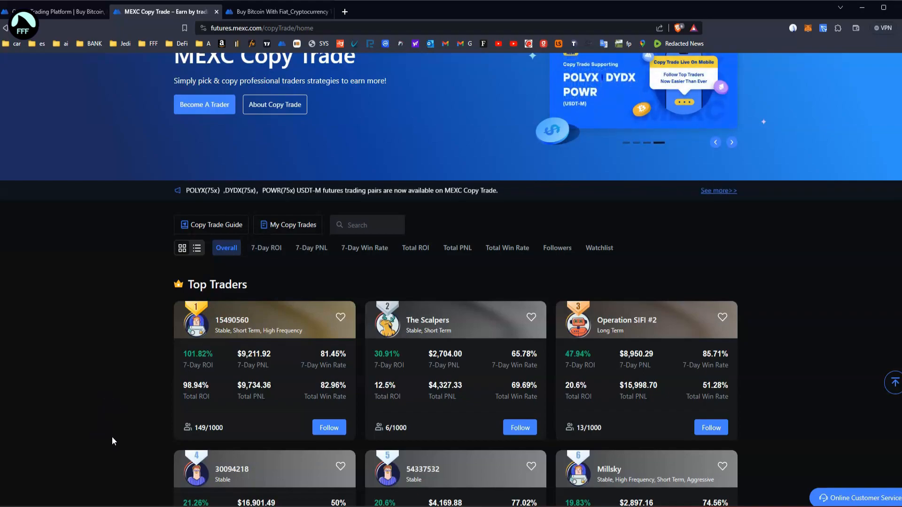
{"action": "scroll", "scroll_direction": "down", "scroll_amount": 3}
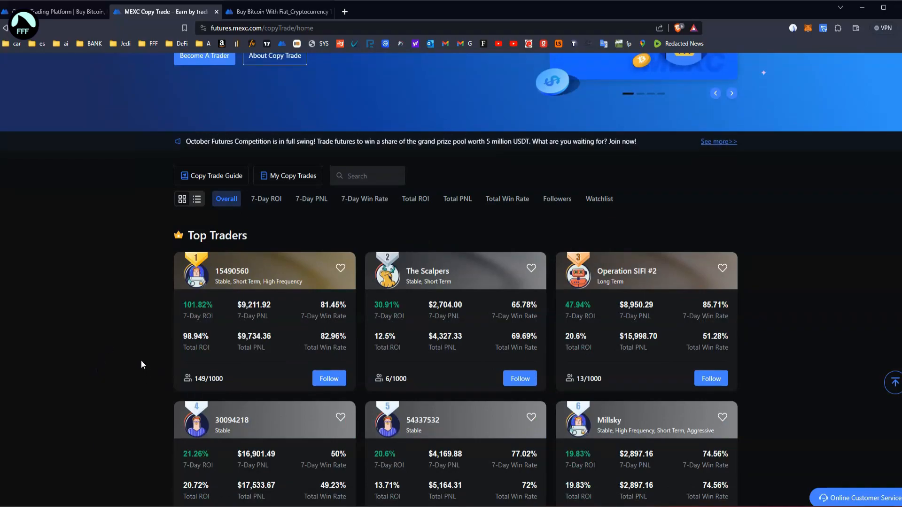
{"action": "scroll", "scroll_direction": "down", "scroll_amount": 3}
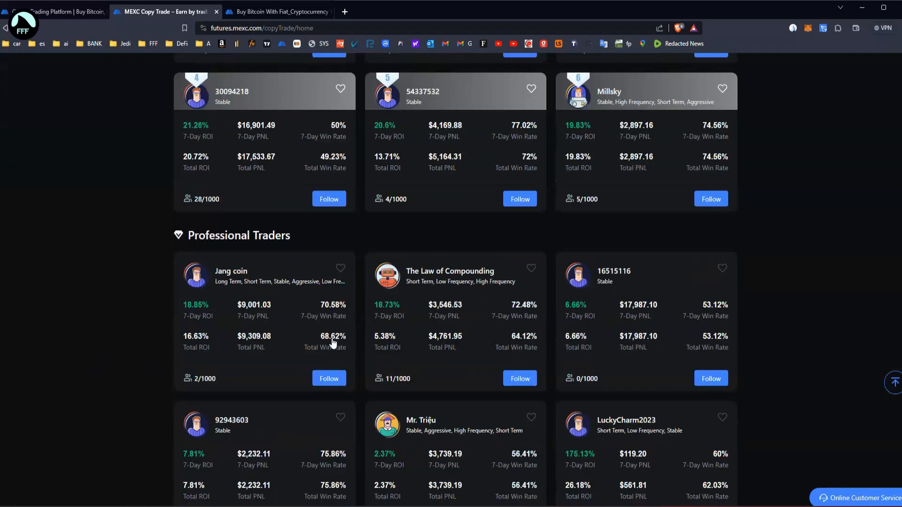
{"action": "scroll", "scroll_direction": "down", "scroll_amount": 3}
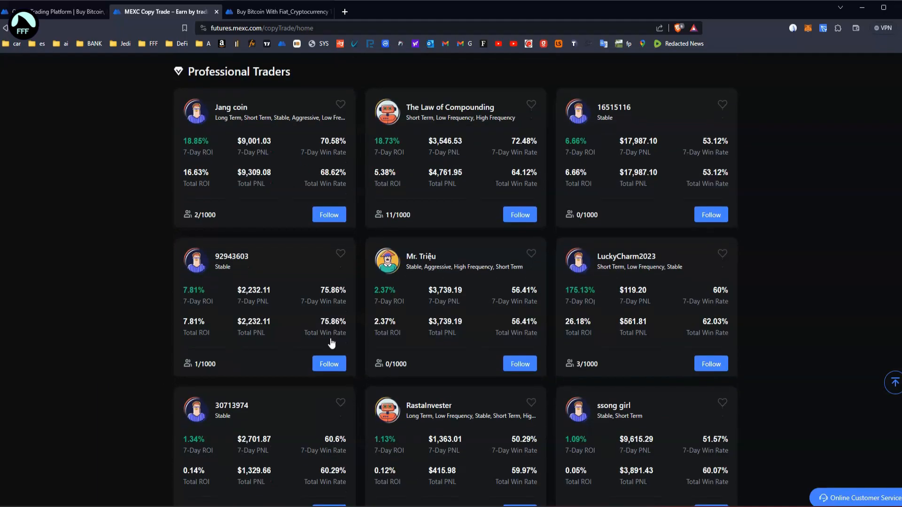
{"action": "scroll", "scroll_direction": "up", "scroll_amount": 3}
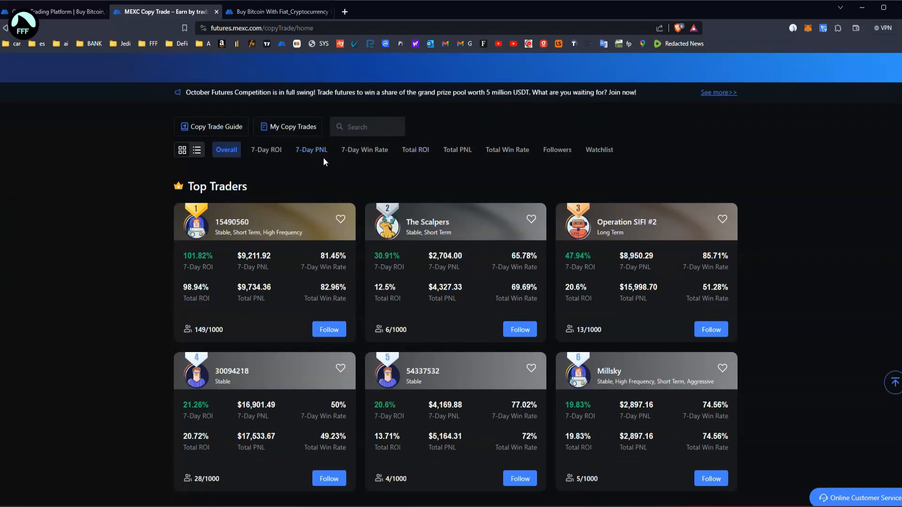
{"action": "mouse_move", "coordinate": [310, 163]}
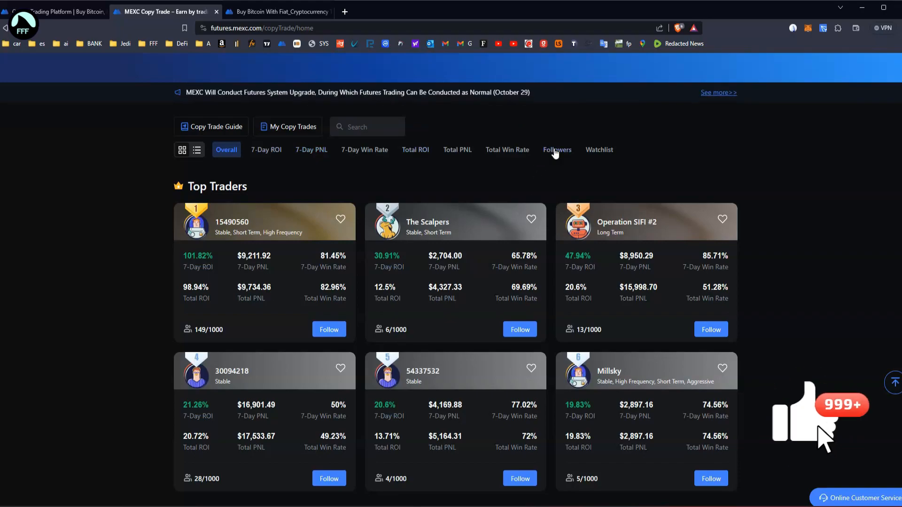
Step: Sort top traders by Total ROI, then overall, ending ranked by follower count
{"action": "left_click", "coordinate": [557, 149]}
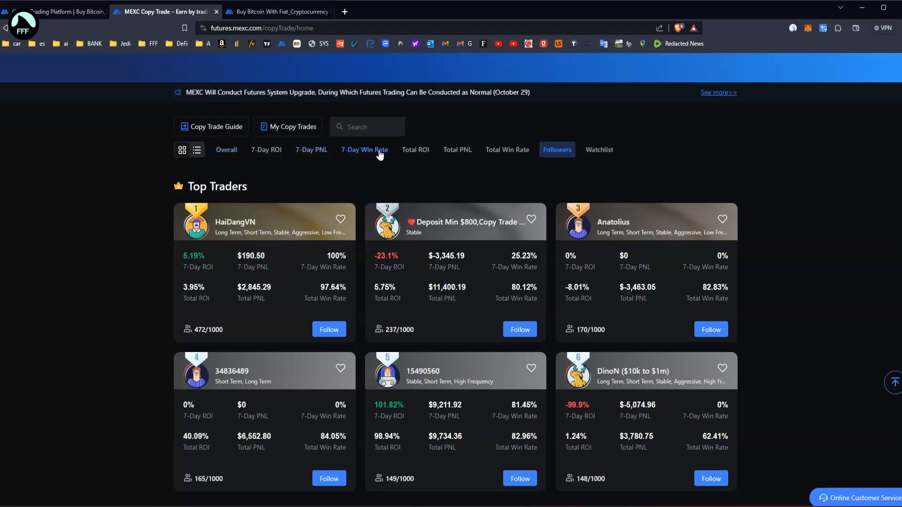
{"action": "left_click", "coordinate": [416, 163]}
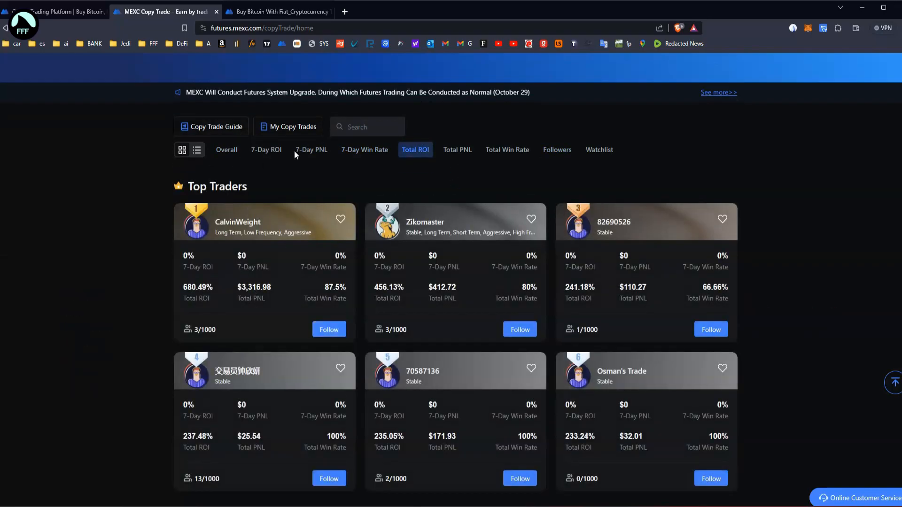
{"action": "left_click", "coordinate": [227, 149]}
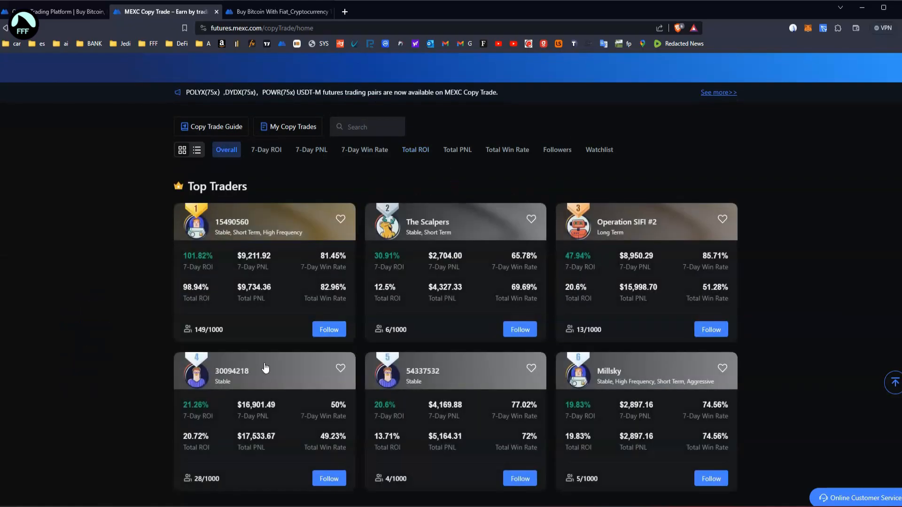
{"action": "mouse_move", "coordinate": [263, 271]}
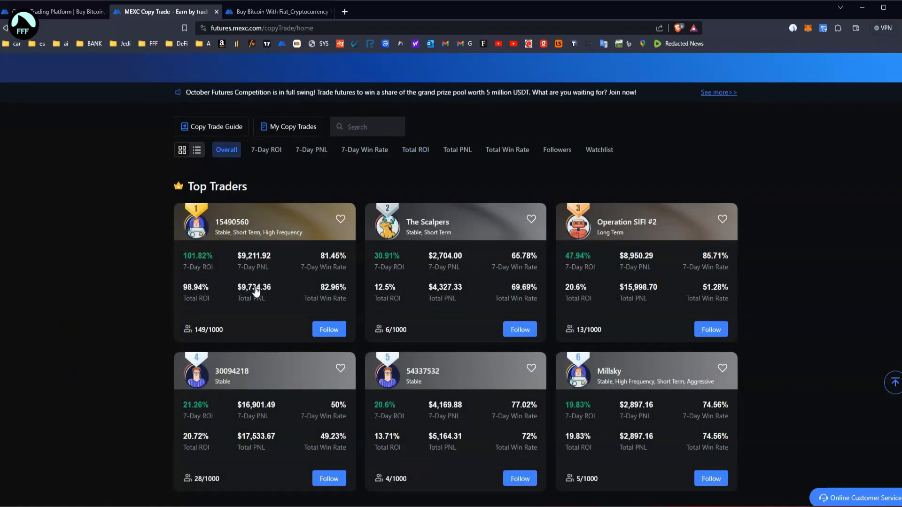
{"action": "mouse_move", "coordinate": [246, 289]}
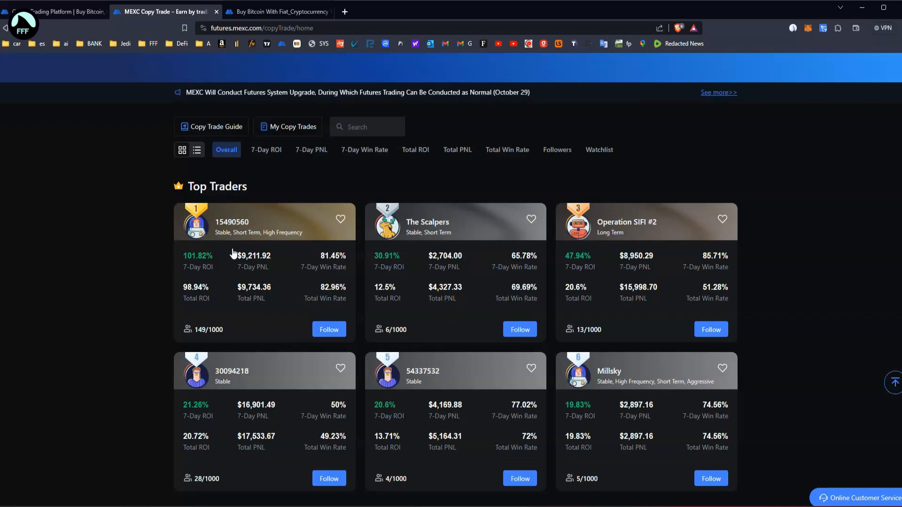
{"action": "mouse_move", "coordinate": [552, 155]}
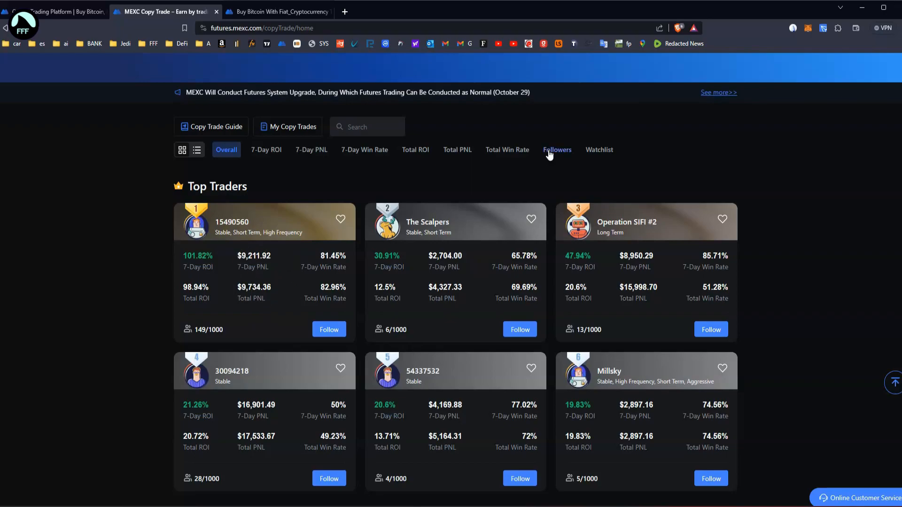
{"action": "left_click", "coordinate": [557, 149]}
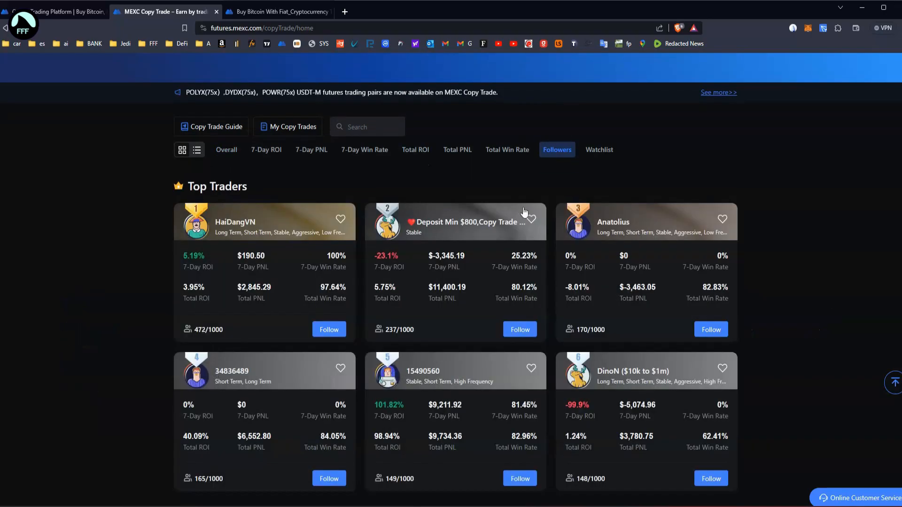
{"action": "mouse_move", "coordinate": [235, 260]}
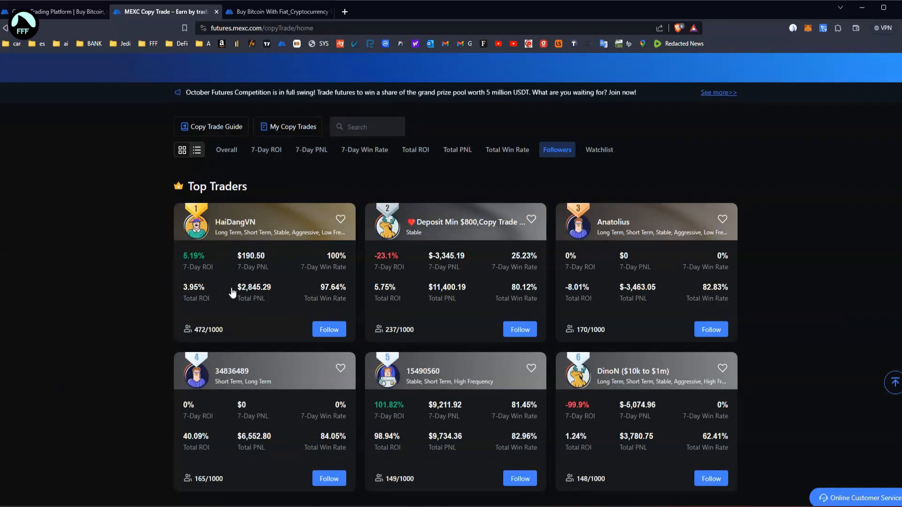
{"action": "mouse_move", "coordinate": [248, 255]}
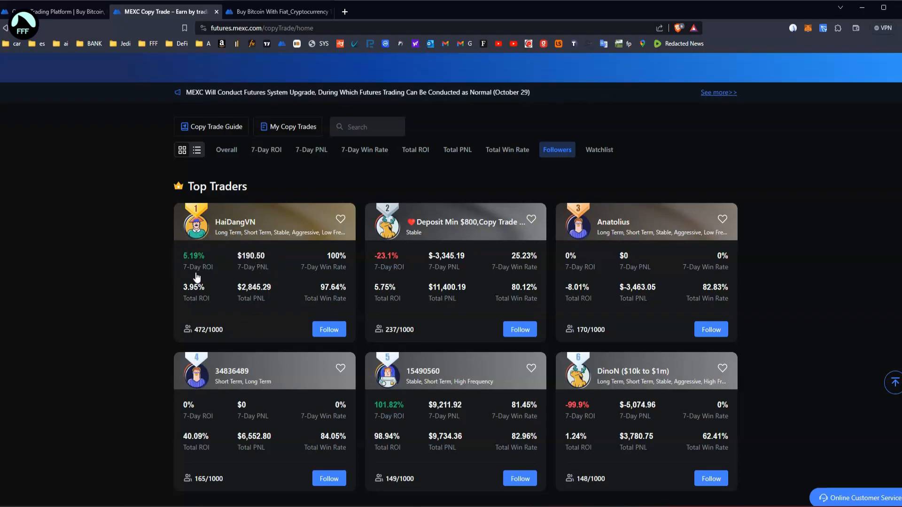
{"action": "mouse_move", "coordinate": [190, 264]}
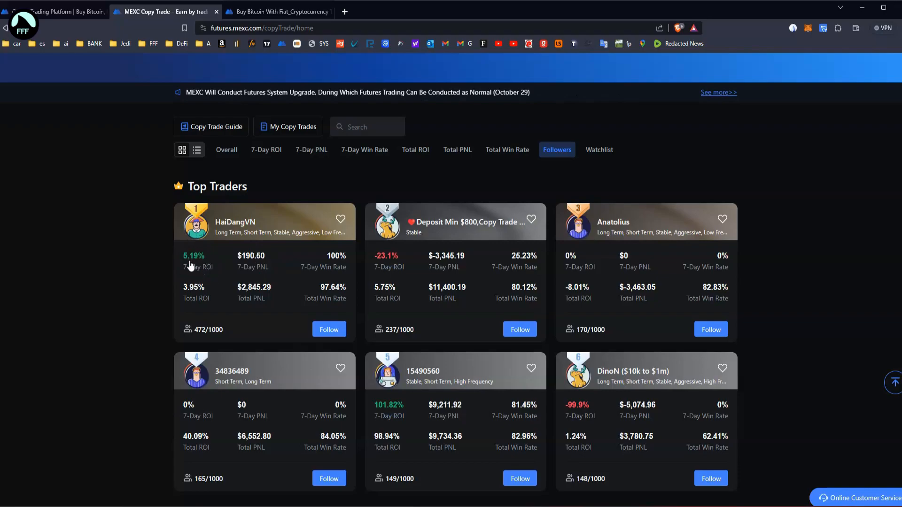
{"action": "mouse_move", "coordinate": [203, 290]}
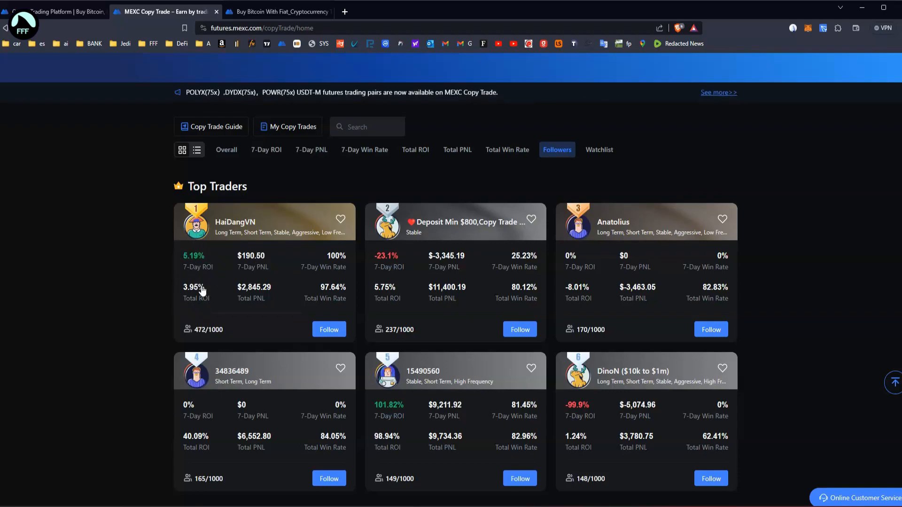
{"action": "mouse_move", "coordinate": [192, 296]}
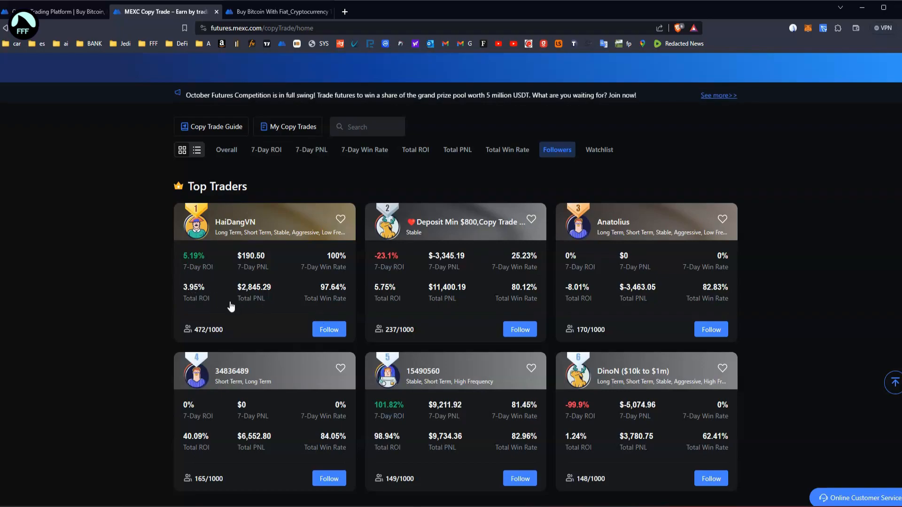
Step: Open My Copy Trades History and scroll through closed TRB, LUNC and CEL trades
{"action": "left_click", "coordinate": [287, 126]}
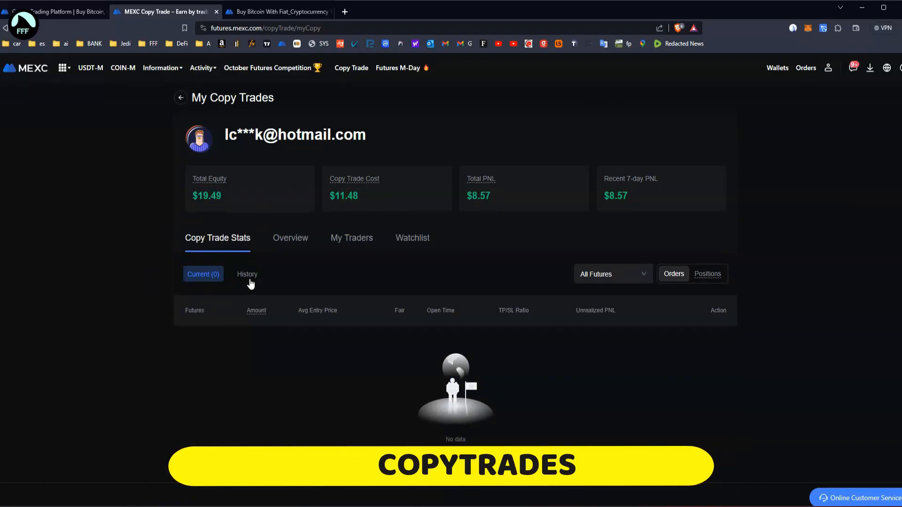
{"action": "left_click", "coordinate": [247, 274]}
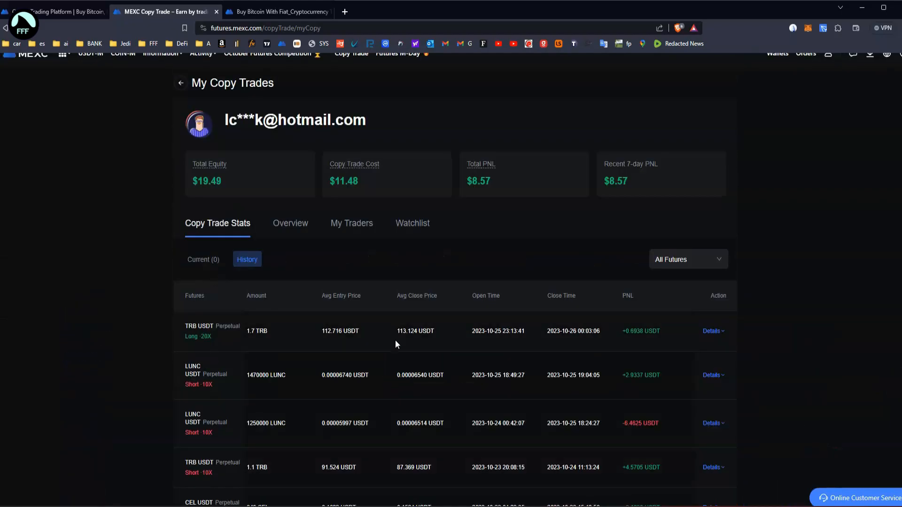
{"action": "scroll", "scroll_direction": "down", "scroll_amount": 3}
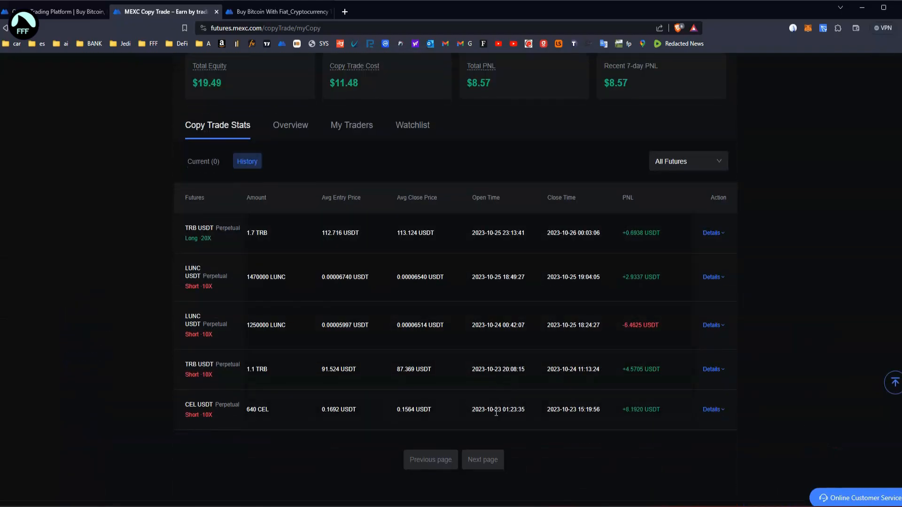
{"action": "double_click", "coordinate": [640, 409]}
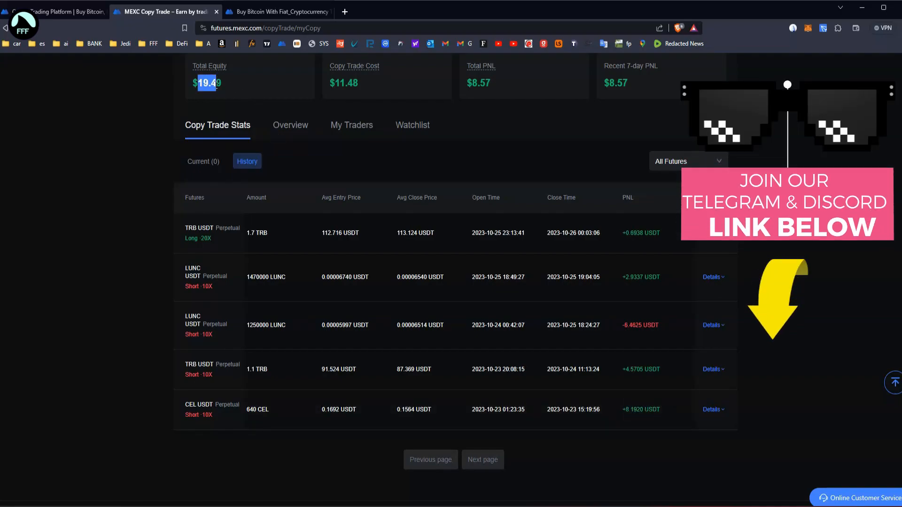
{"action": "mouse_move", "coordinate": [455, 240]}
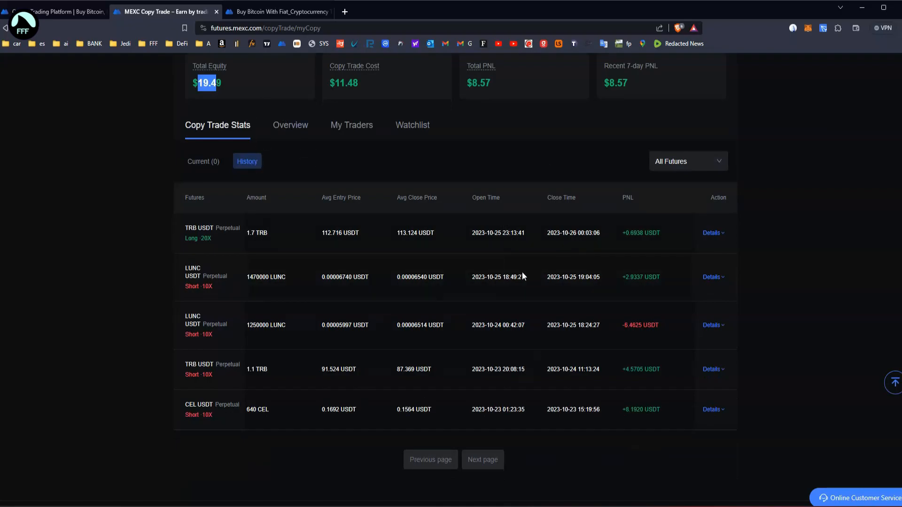
{"action": "mouse_move", "coordinate": [415, 293]}
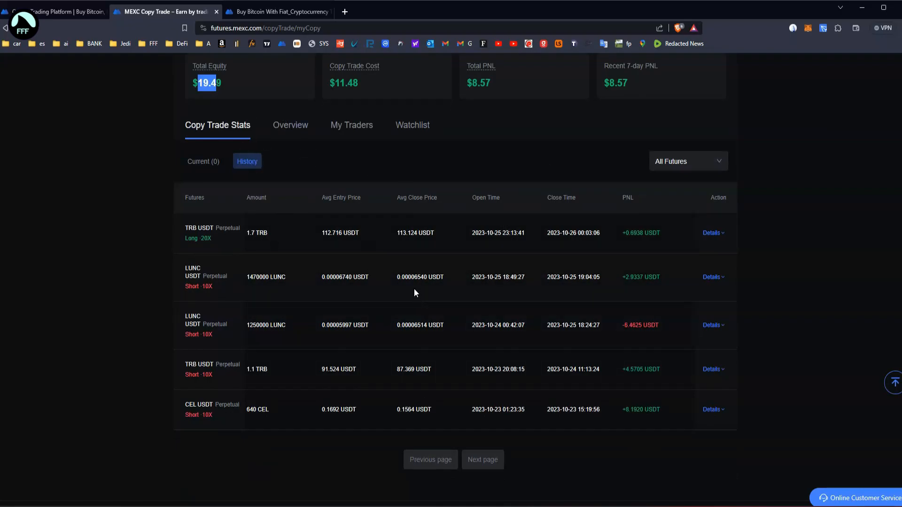
{"action": "mouse_move", "coordinate": [363, 356]}
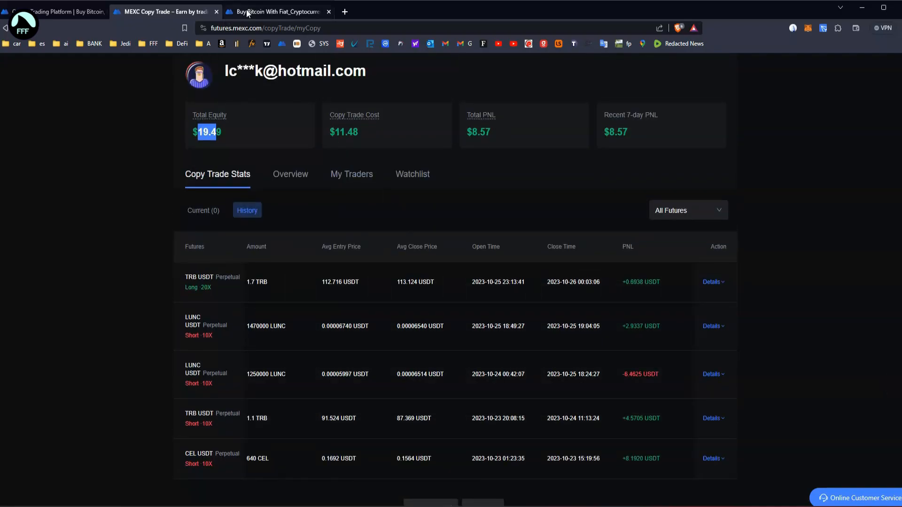
Step: Glance at Buy Bitcoin, return, and open My Traders showing followed ZenTrader
{"action": "left_click", "coordinate": [274, 11]}
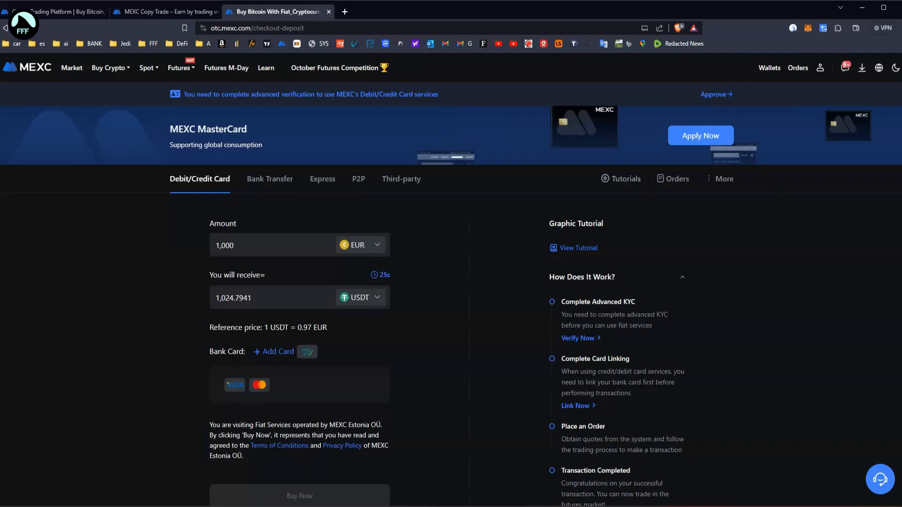
{"action": "left_click", "coordinate": [160, 11]}
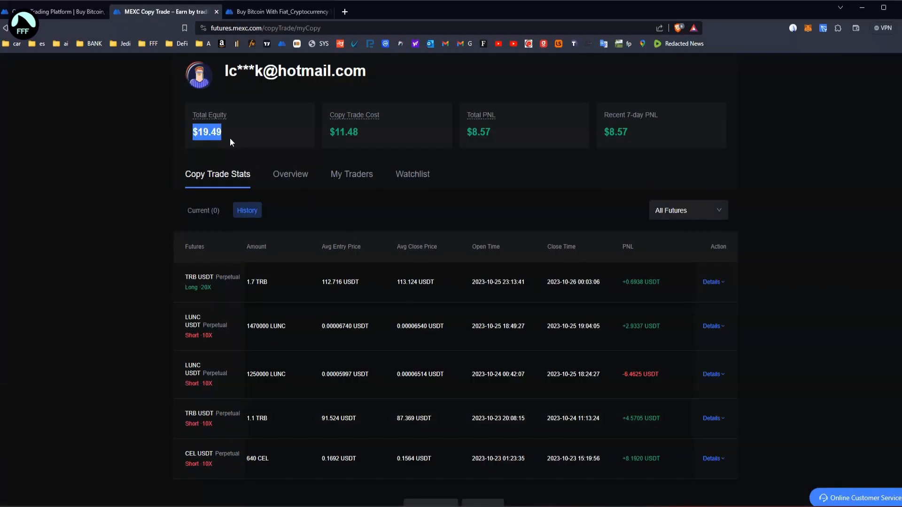
{"action": "mouse_move", "coordinate": [132, 378]}
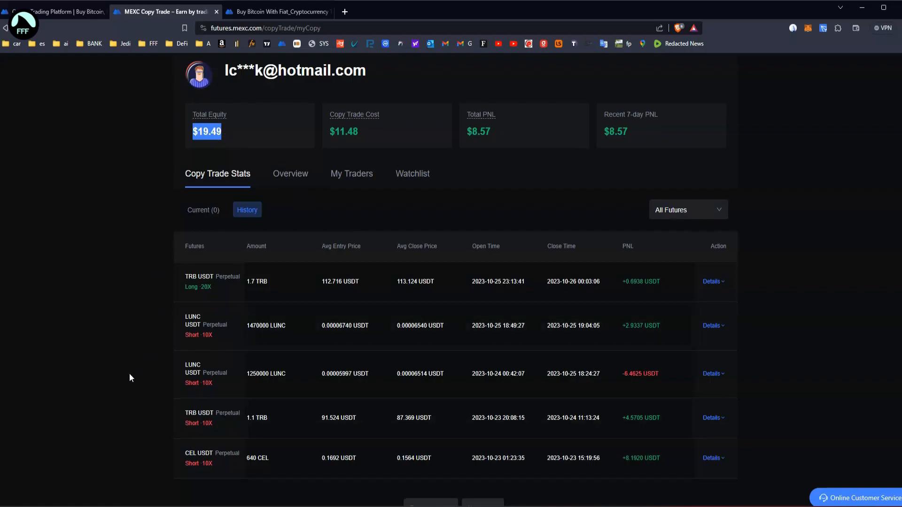
{"action": "scroll", "scroll_direction": "down", "scroll_amount": 3}
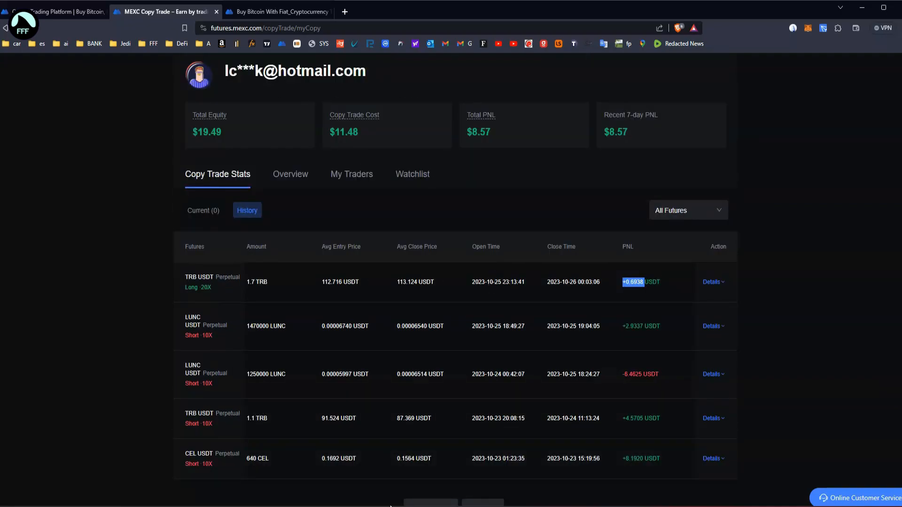
{"action": "mouse_move", "coordinate": [205, 213]}
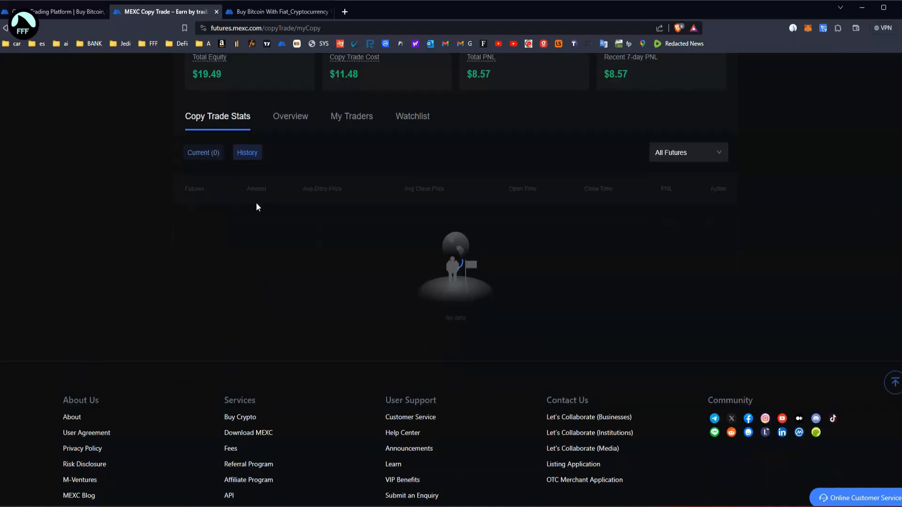
{"action": "left_click", "coordinate": [352, 116]}
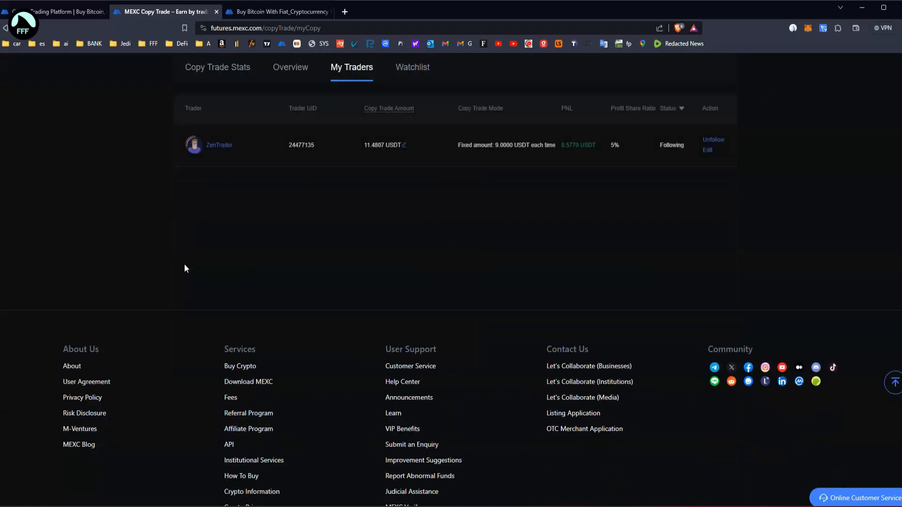
{"action": "mouse_move", "coordinate": [216, 149]}
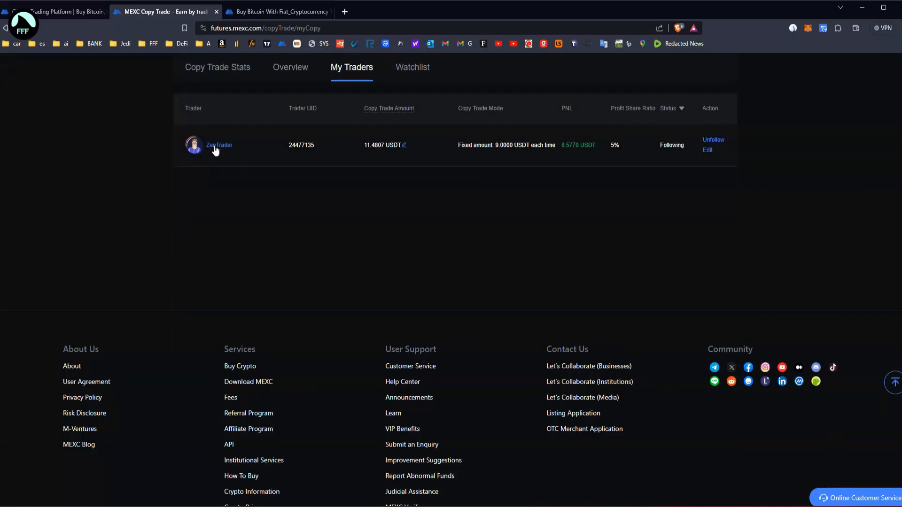
{"action": "left_click", "coordinate": [219, 144]}
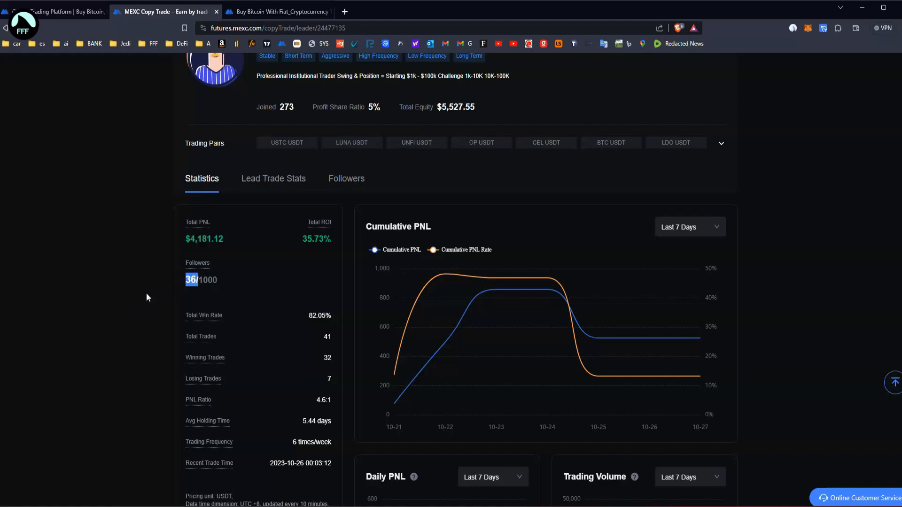
{"action": "scroll", "scroll_direction": "down", "scroll_amount": 3}
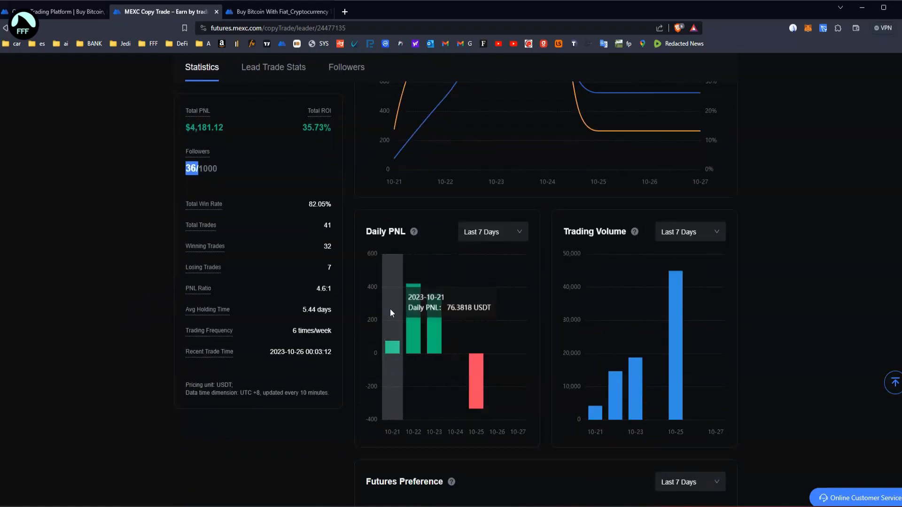
{"action": "mouse_move", "coordinate": [475, 381]}
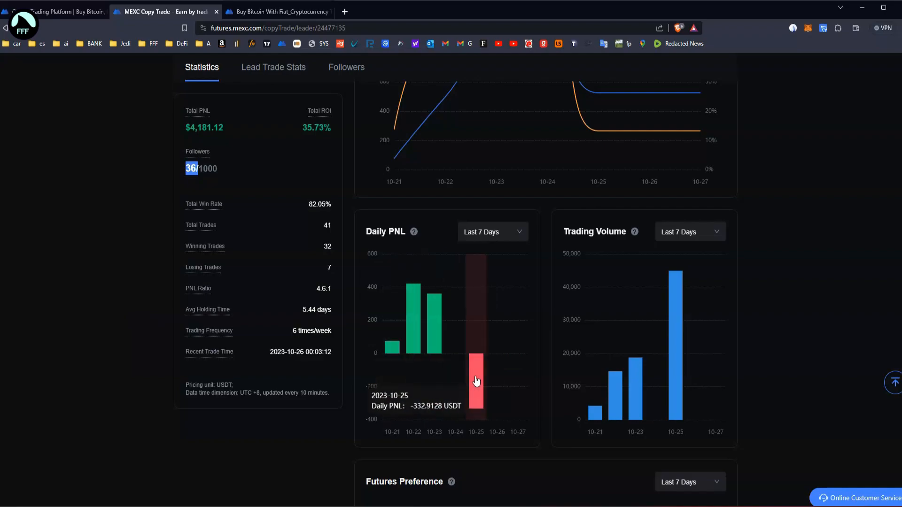
{"action": "mouse_move", "coordinate": [487, 368]}
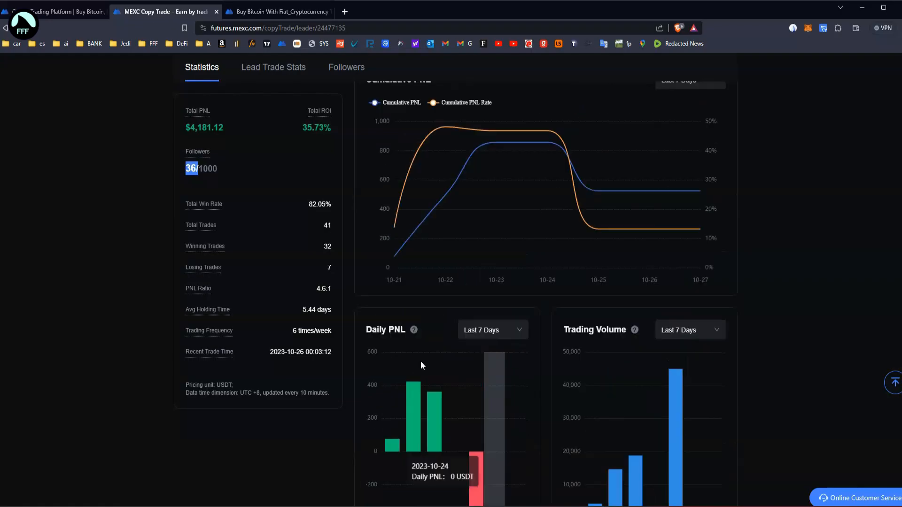
{"action": "scroll", "scroll_direction": "up", "scroll_amount": 3}
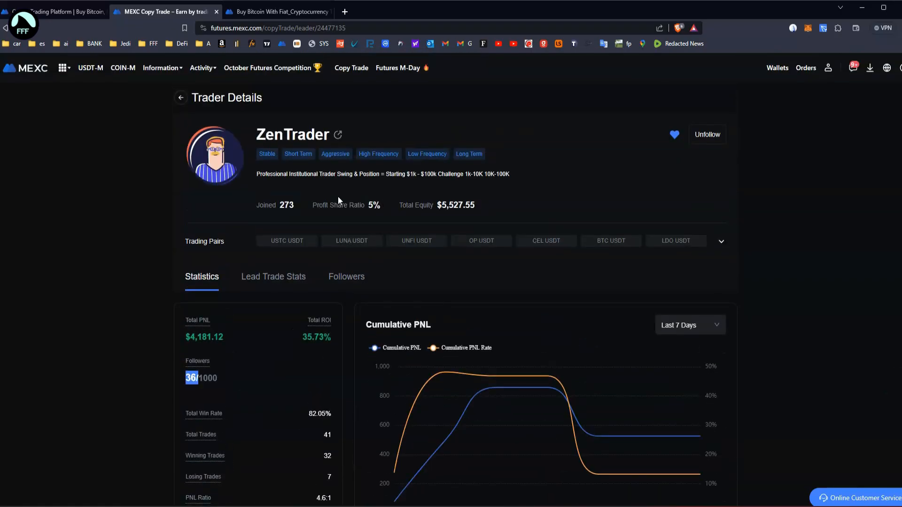
{"action": "mouse_move", "coordinate": [509, 107]}
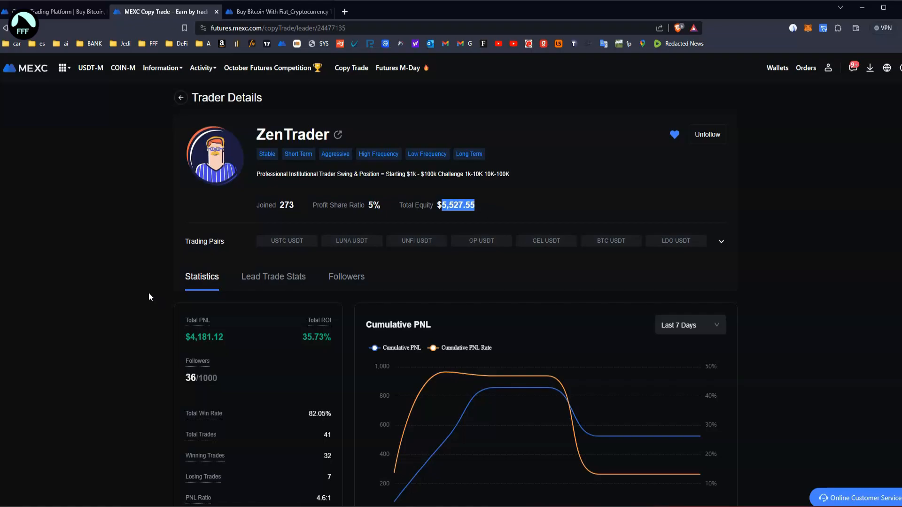
{"action": "scroll", "scroll_direction": "down", "scroll_amount": 3}
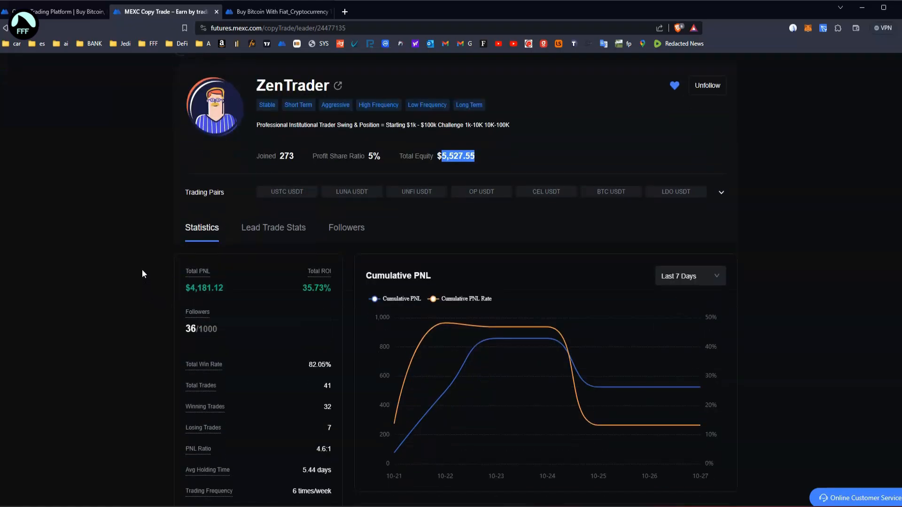
{"action": "scroll", "scroll_direction": "down", "scroll_amount": 3}
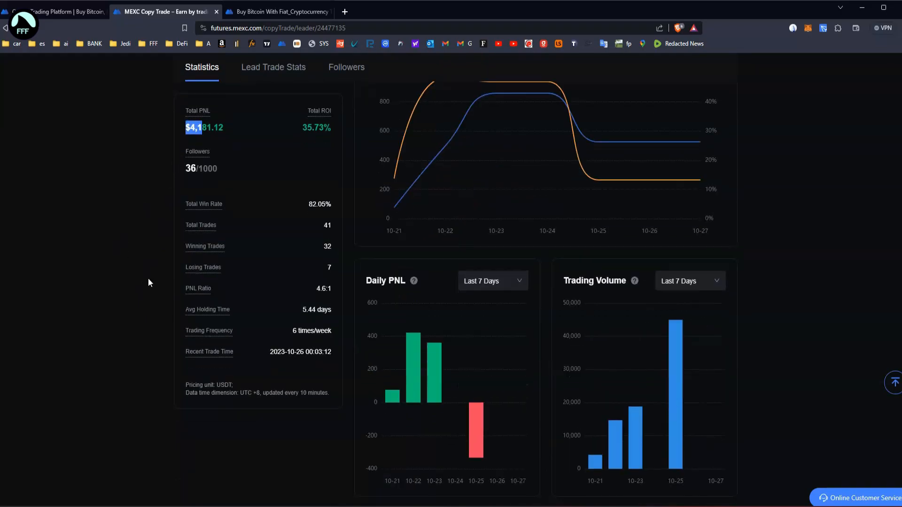
{"action": "mouse_move", "coordinate": [478, 427]}
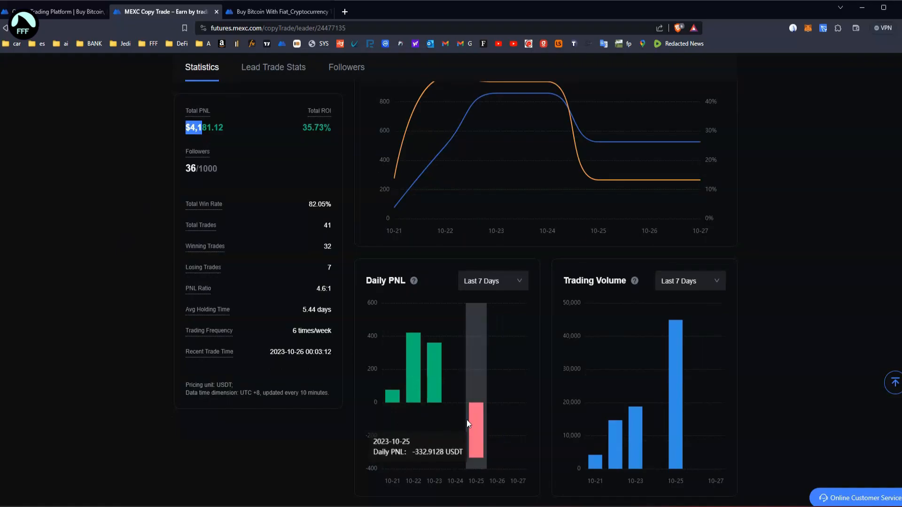
{"action": "mouse_move", "coordinate": [219, 387]}
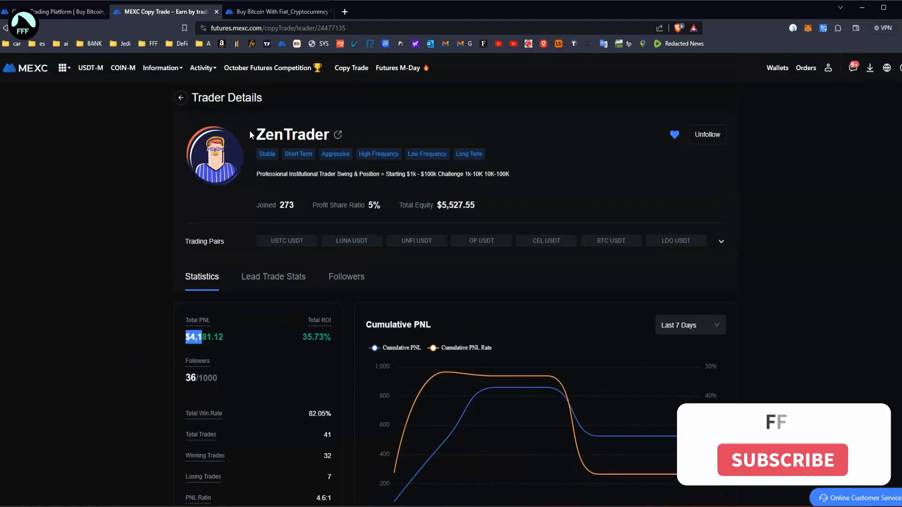
Step: Return to My Copy Trades and open ZenTrader's copy trade parameter settings
{"action": "left_click", "coordinate": [782, 460]}
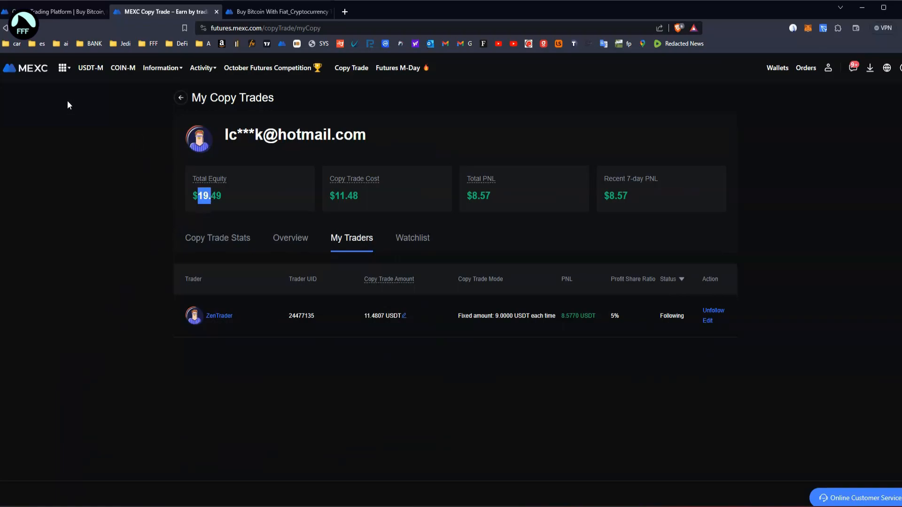
{"action": "mouse_move", "coordinate": [85, 124]}
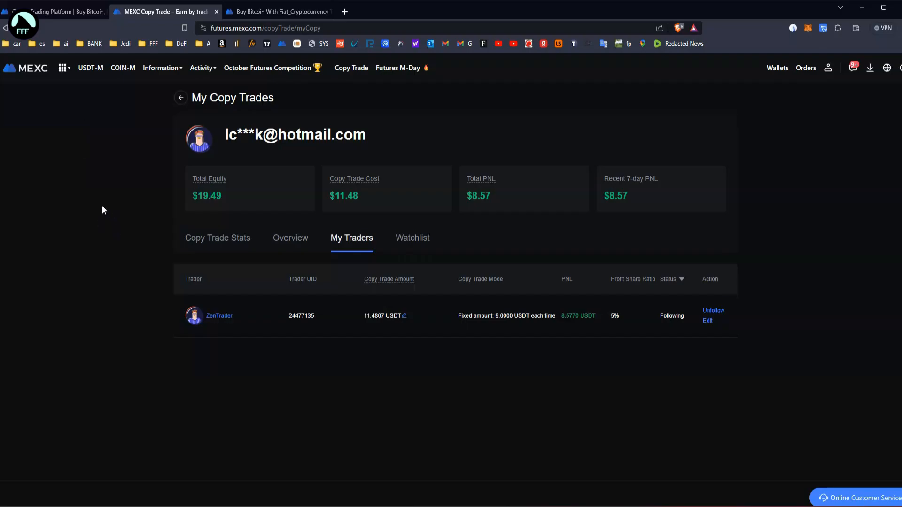
{"action": "mouse_move", "coordinate": [565, 242]}
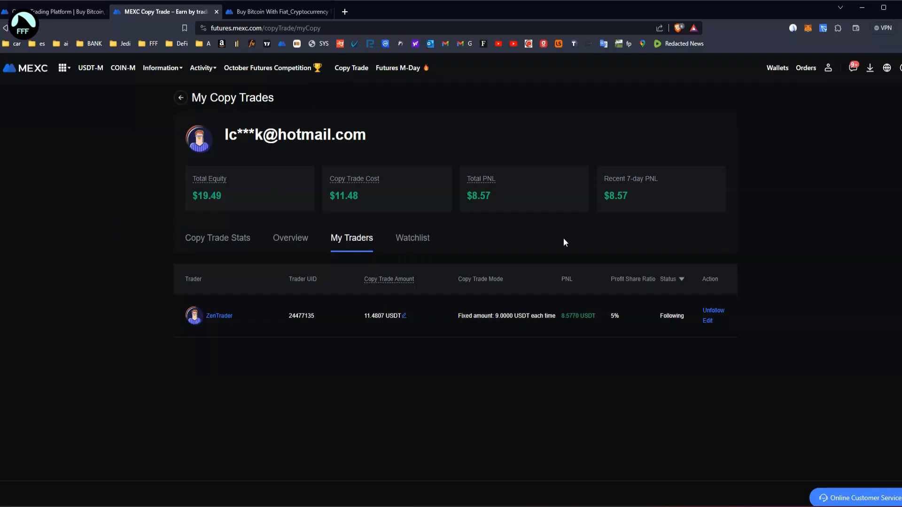
{"action": "left_click", "coordinate": [708, 321]}
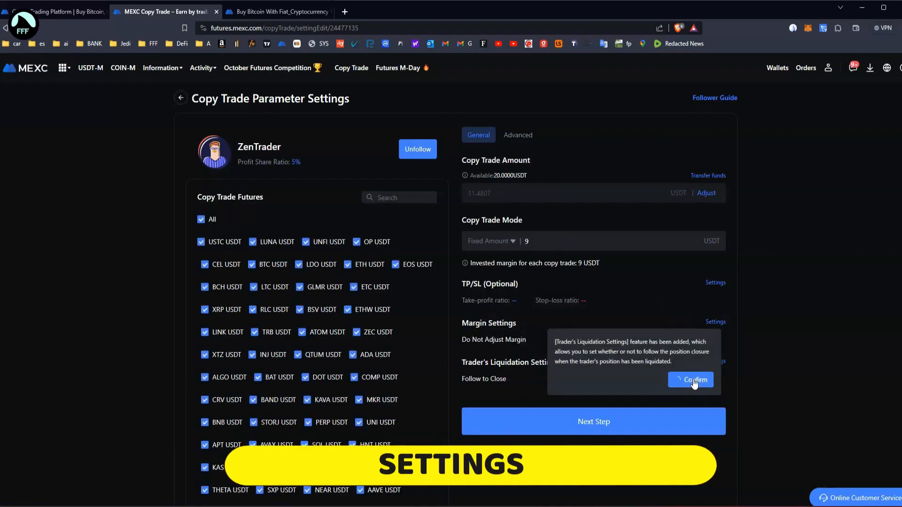
Step: Confirm the liquidation notice, keep the 9 USDT fixed amount, and submit the settings
{"action": "left_click", "coordinate": [691, 380]}
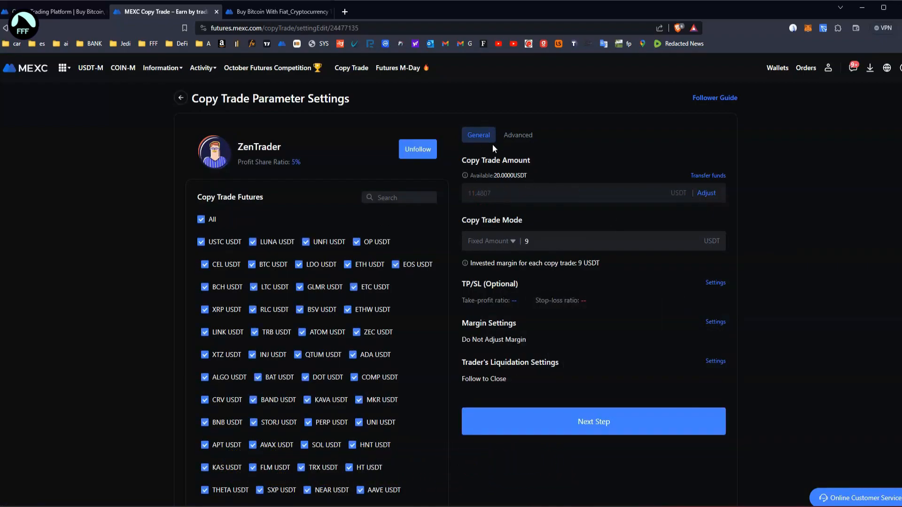
{"action": "left_click", "coordinate": [571, 241]}
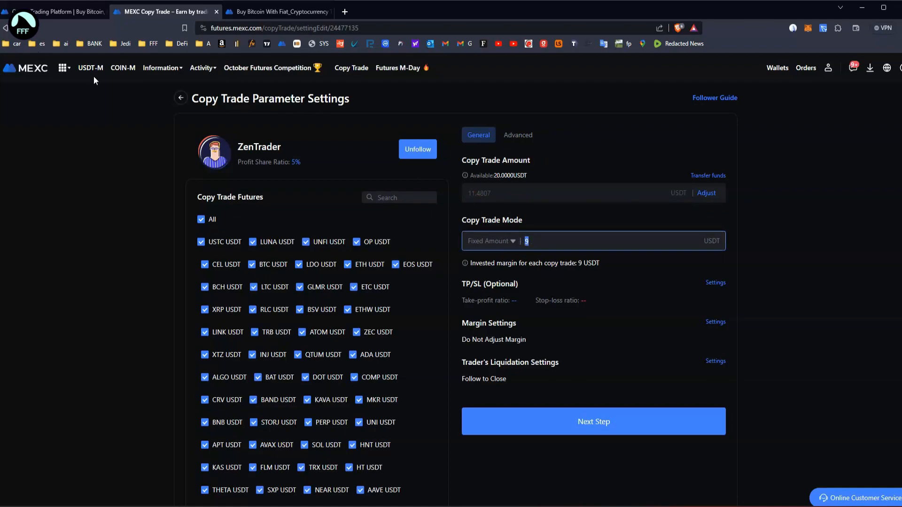
{"action": "mouse_move", "coordinate": [197, 343]}
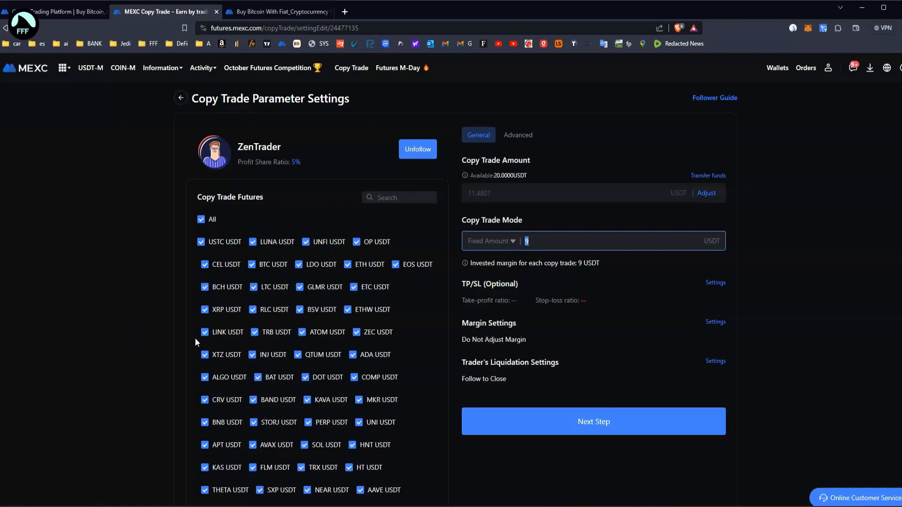
{"action": "mouse_move", "coordinate": [534, 252]}
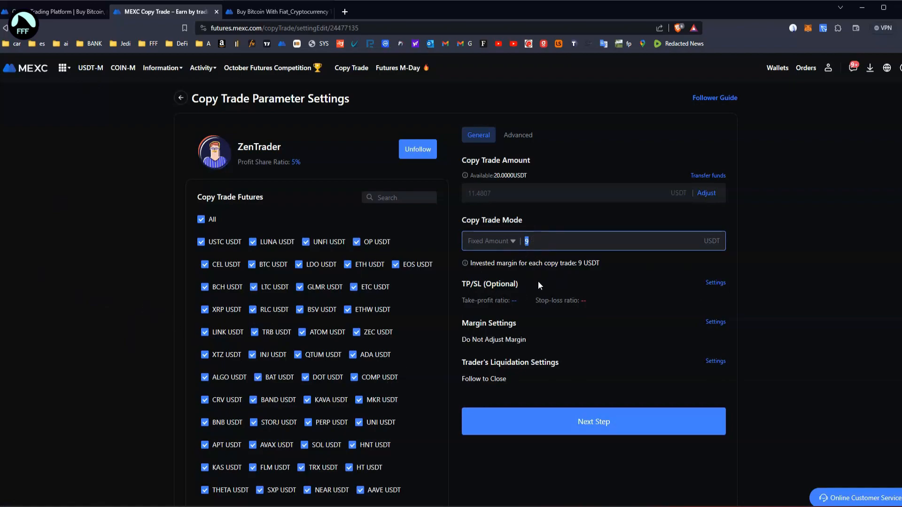
{"action": "mouse_move", "coordinate": [541, 257]}
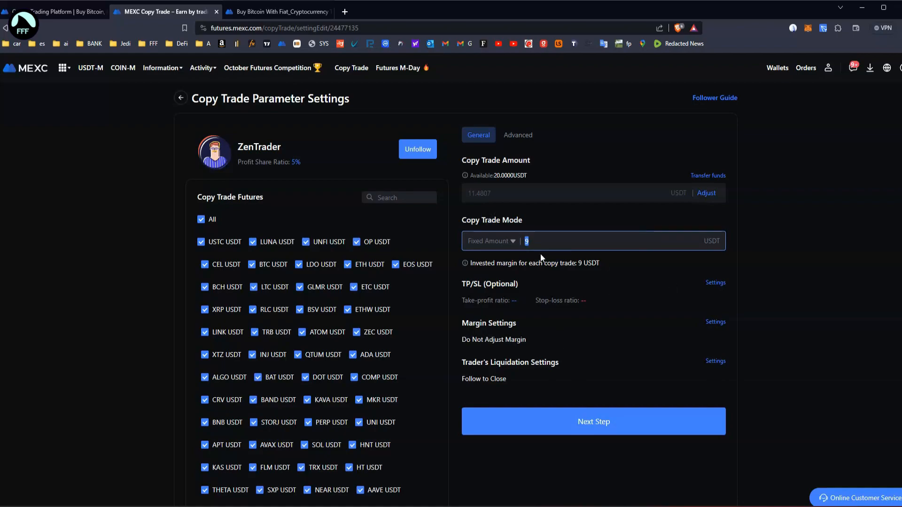
{"action": "left_click", "coordinate": [594, 422]}
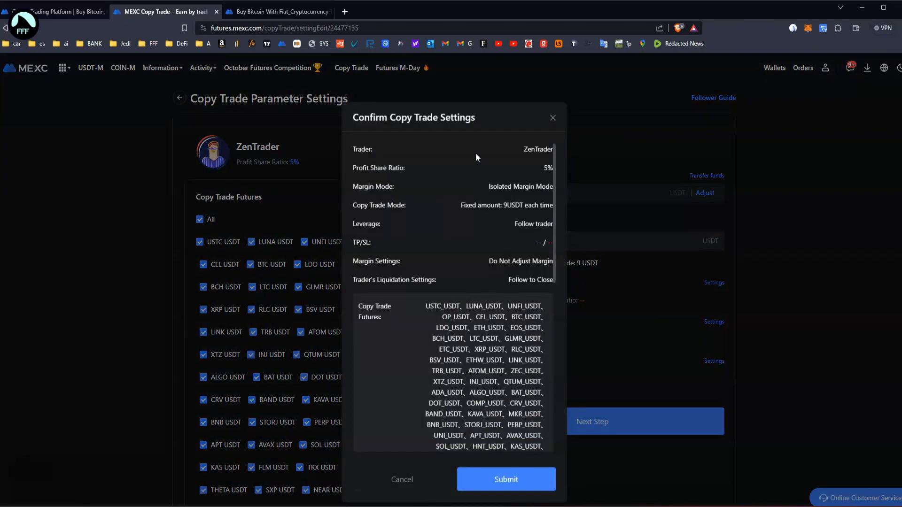
{"action": "scroll", "scroll_direction": "down", "scroll_amount": 3}
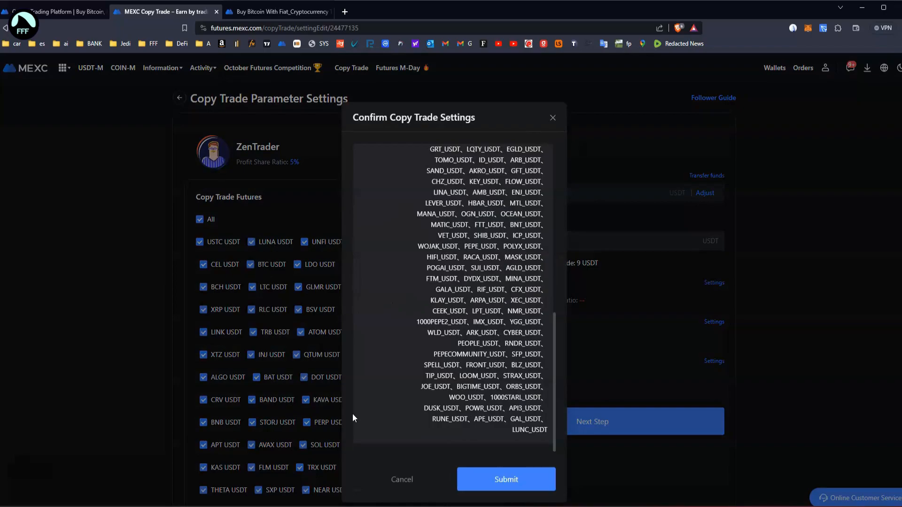
{"action": "left_click", "coordinate": [506, 479]}
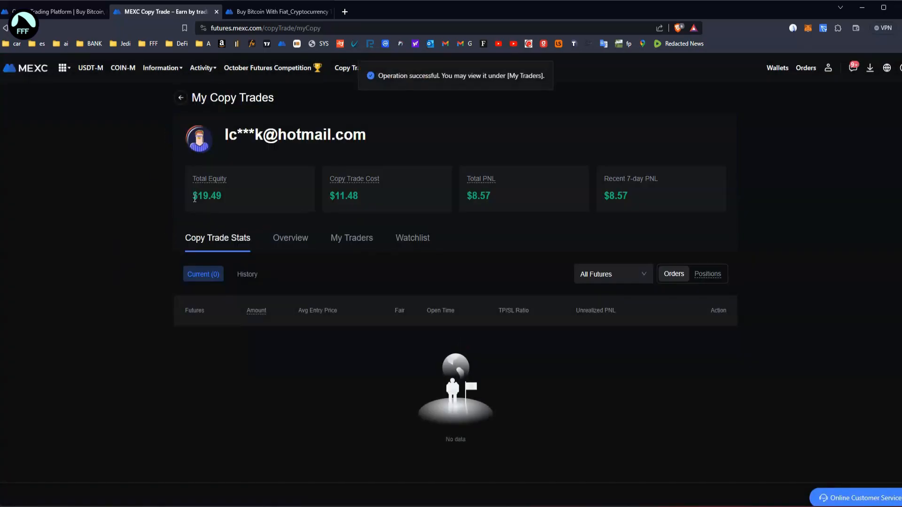
{"action": "double_click", "coordinate": [209, 196]}
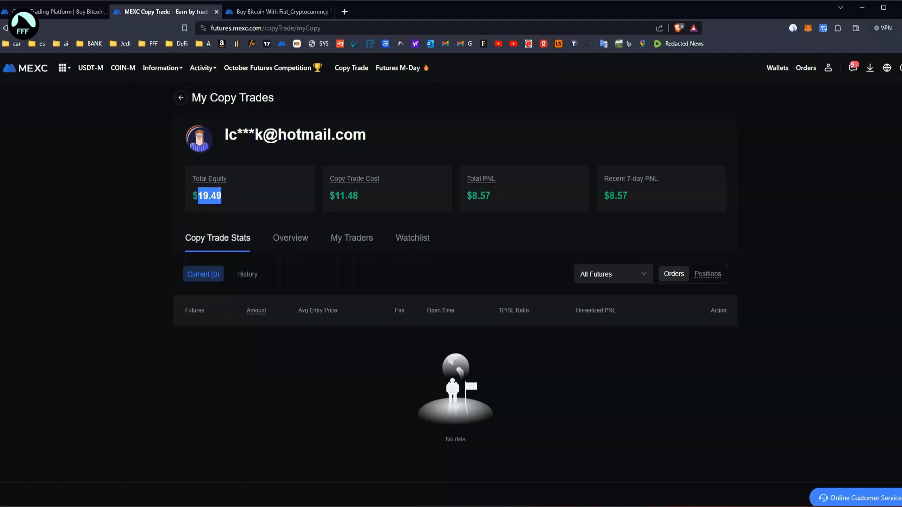
{"action": "mouse_move", "coordinate": [278, 255]}
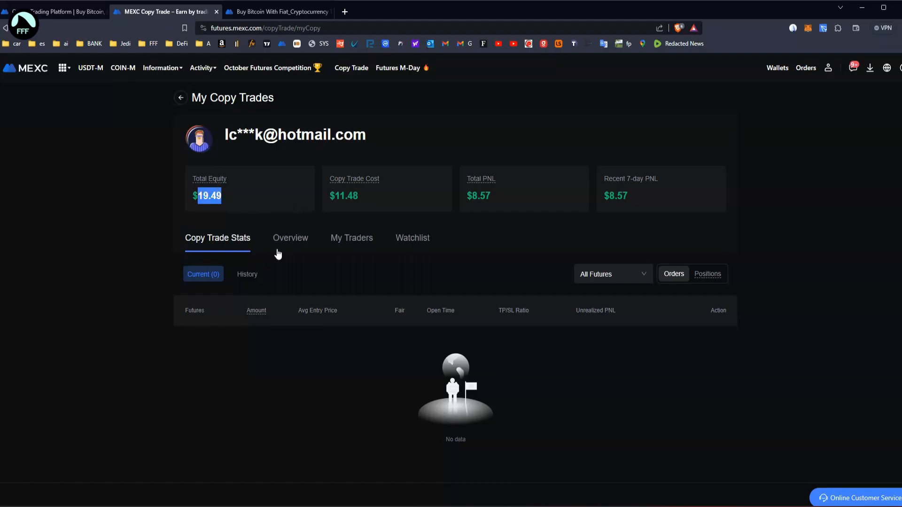
Step: Show the Overview's last-7-days PNL and ROI charts and highlight the $19.49 equity
{"action": "left_click", "coordinate": [291, 238]}
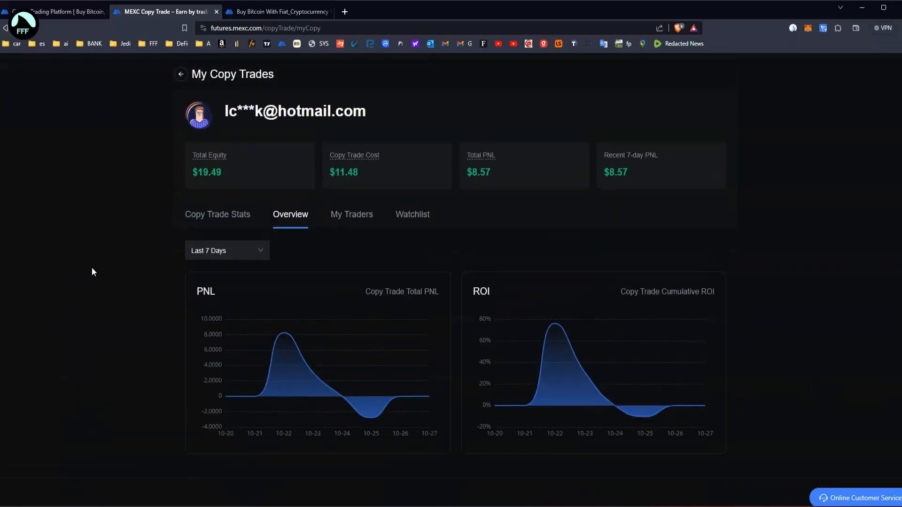
{"action": "double_click", "coordinate": [479, 173]}
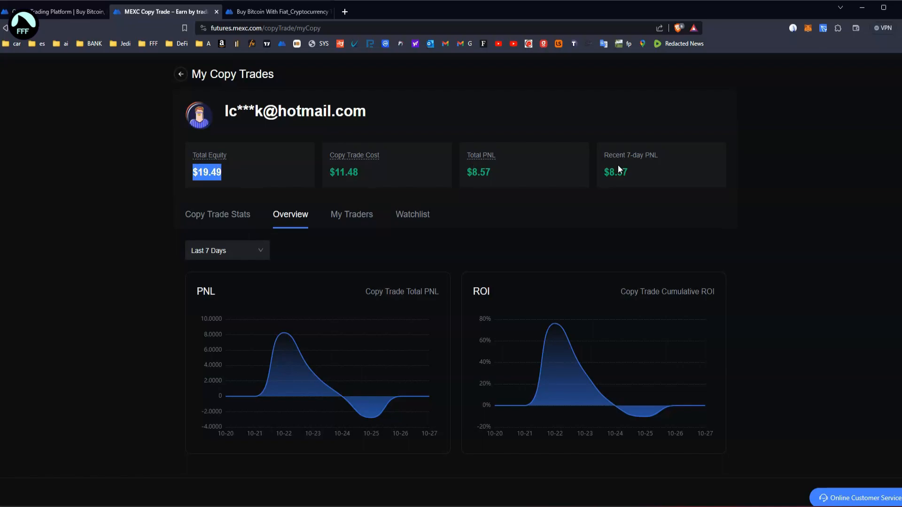
{"action": "mouse_move", "coordinate": [309, 336]}
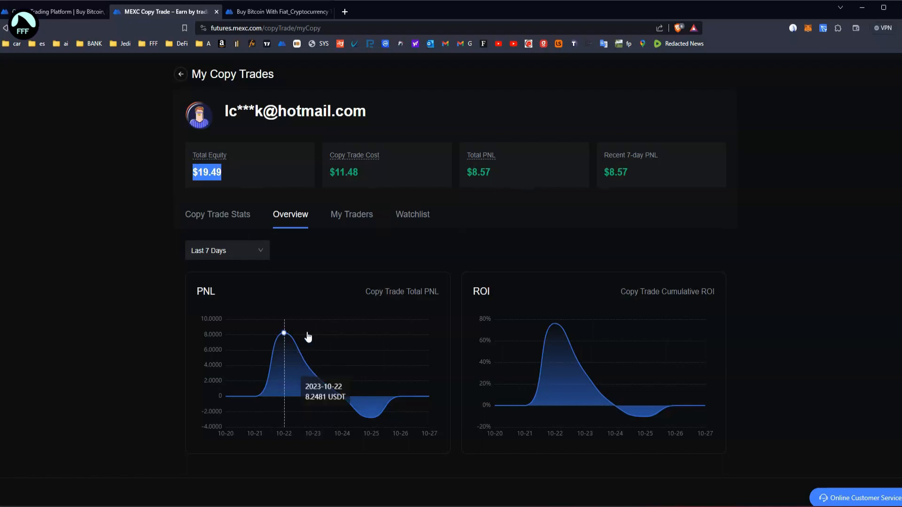
{"action": "mouse_move", "coordinate": [367, 423]}
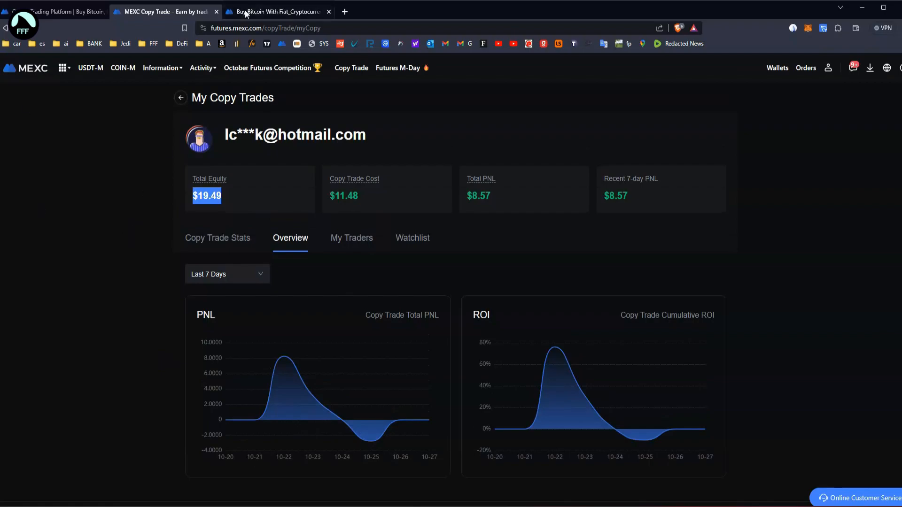
{"action": "left_click", "coordinate": [162, 68]}
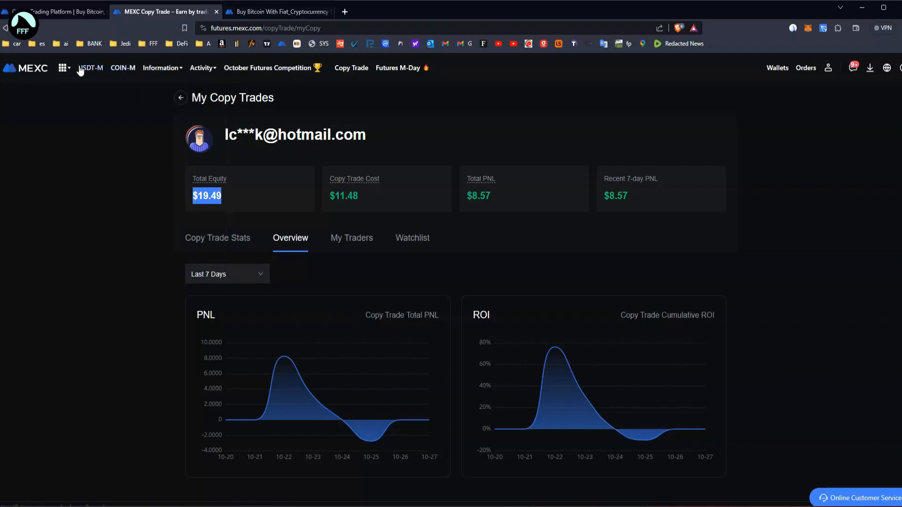
{"action": "mouse_move", "coordinate": [86, 70]}
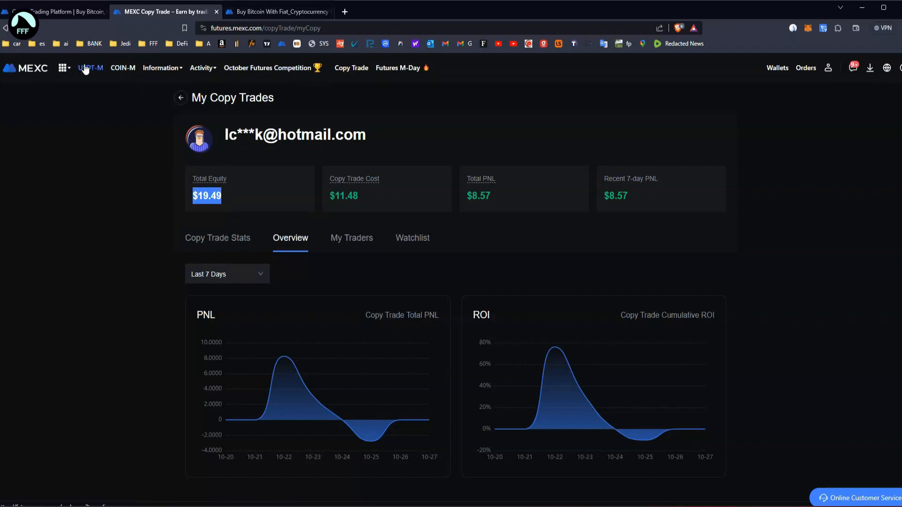
Step: View the Buy Bitcoin card page, then open the USDT Deposit page in a new tab
{"action": "left_click", "coordinate": [279, 11]}
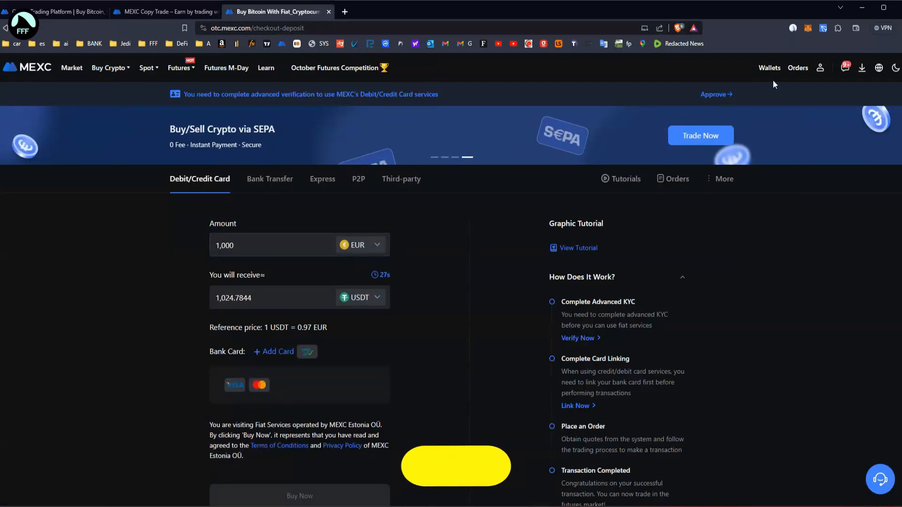
{"action": "left_click", "coordinate": [770, 68]}
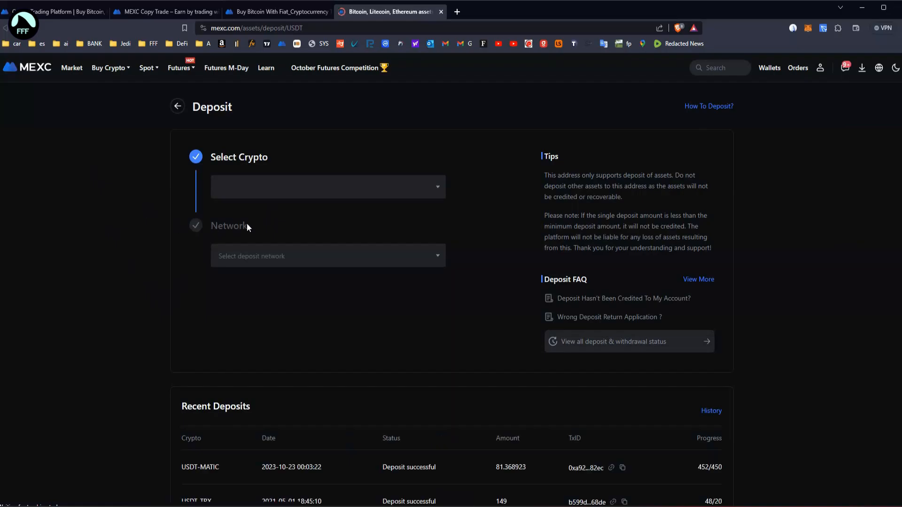
Step: Choose BTC on the BTC network, select its deposit address, then go to Buy Crypto
{"action": "left_click", "coordinate": [328, 187]}
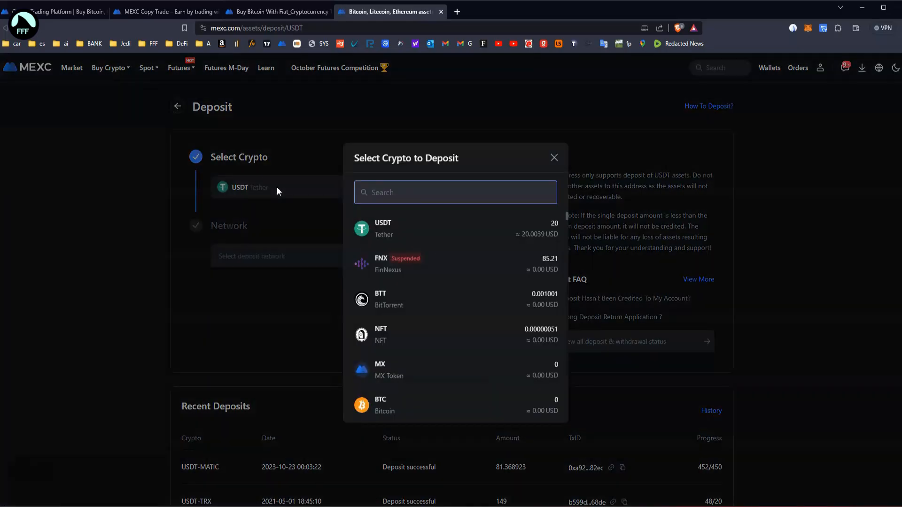
{"action": "left_click", "coordinate": [380, 405]}
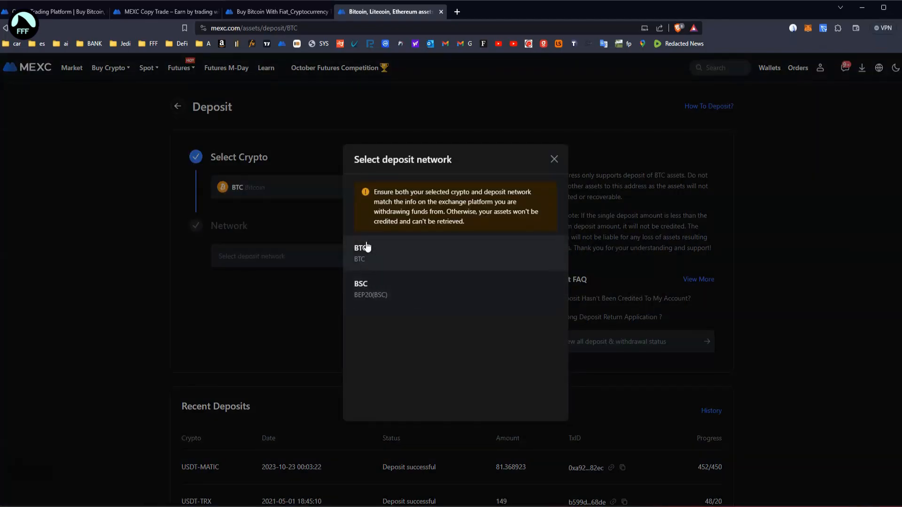
{"action": "left_click", "coordinate": [360, 253]}
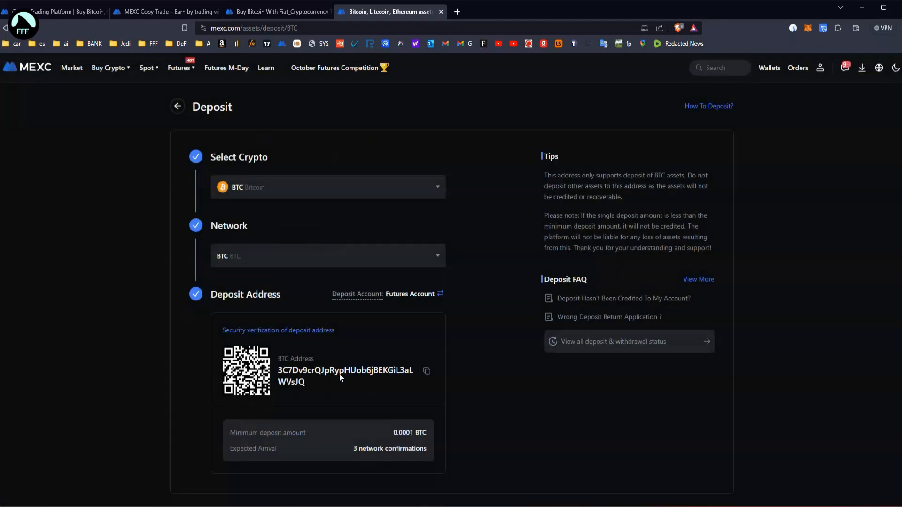
{"action": "double_click", "coordinate": [345, 371]}
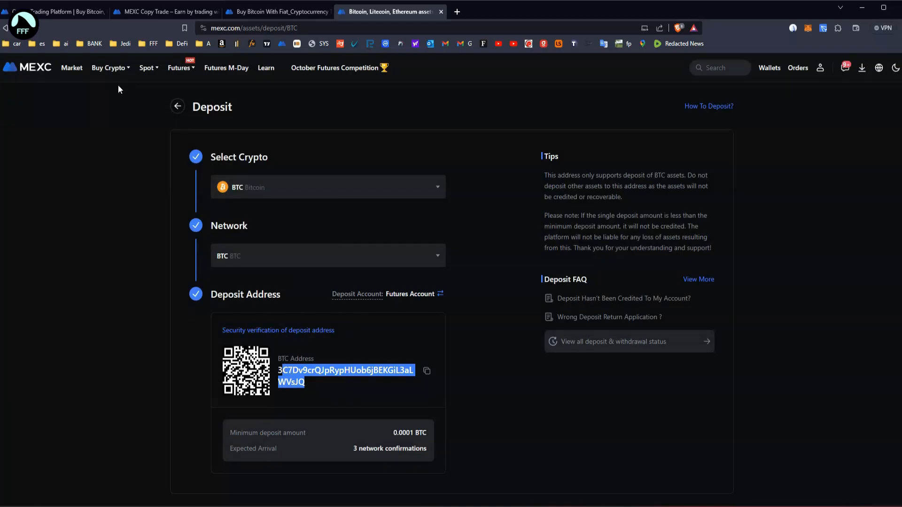
{"action": "left_click", "coordinate": [108, 68]}
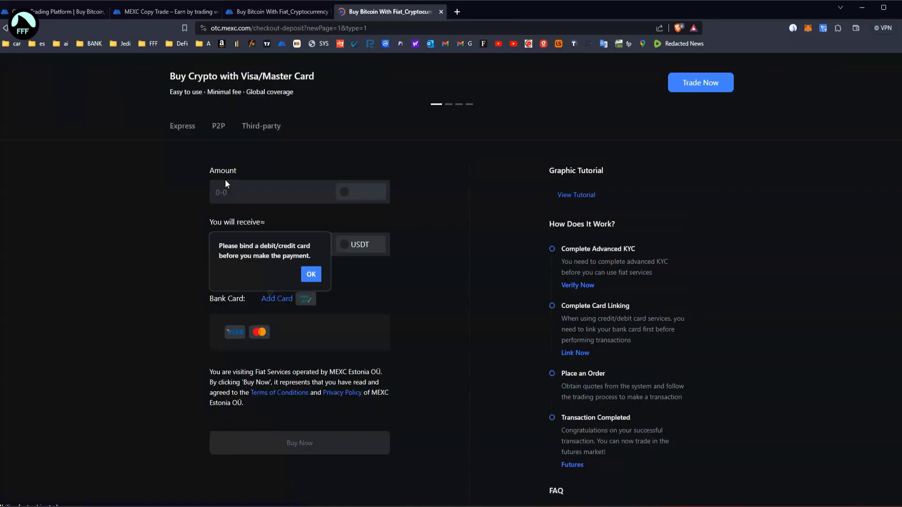
Step: Dismiss the bind-card notice and keep USDT as the crypto received for 1,000 EUR
{"action": "left_click", "coordinate": [311, 274]}
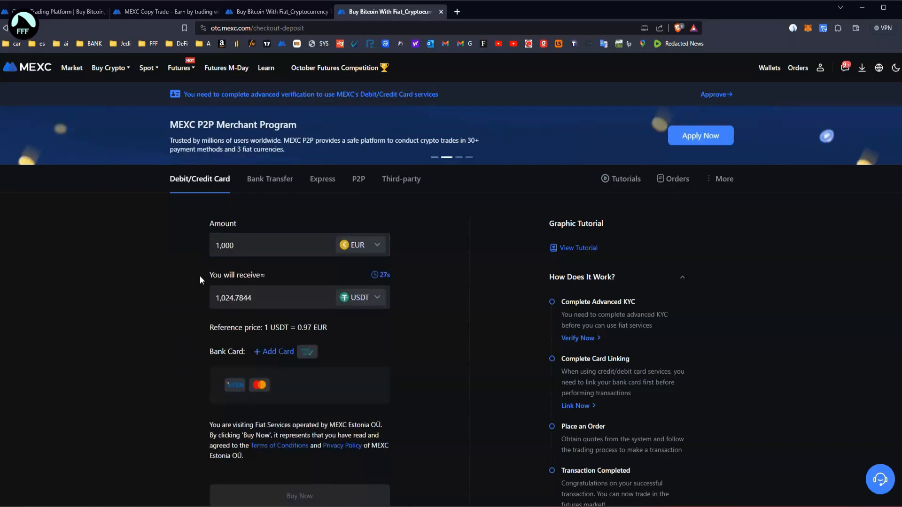
{"action": "left_click", "coordinate": [360, 298]}
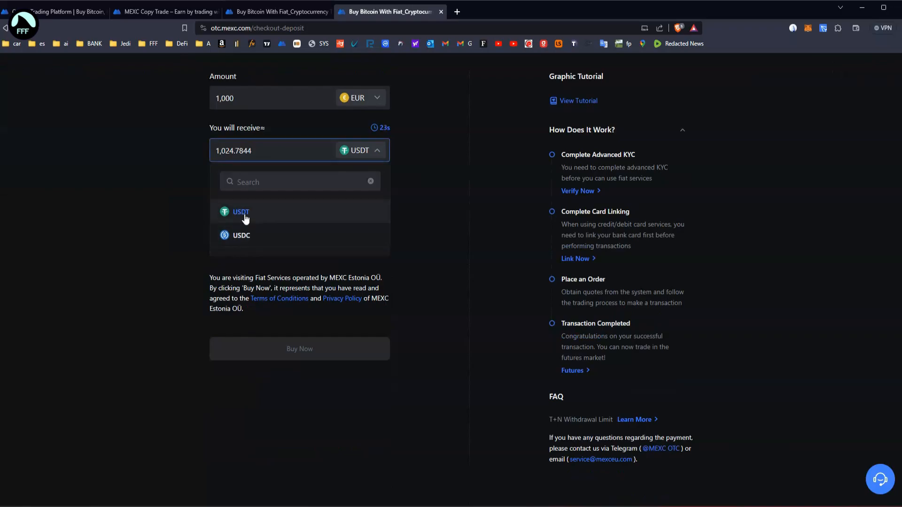
{"action": "left_click", "coordinate": [241, 212]}
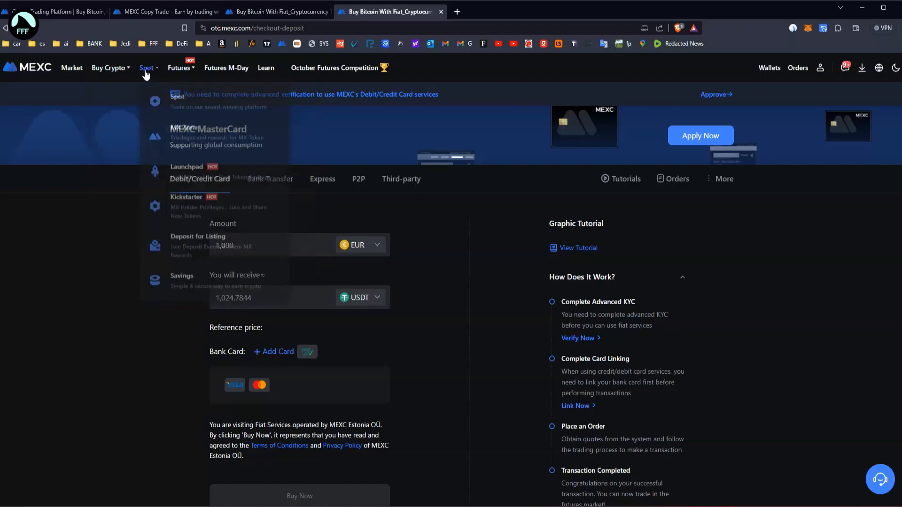
{"action": "mouse_move", "coordinate": [569, 205]}
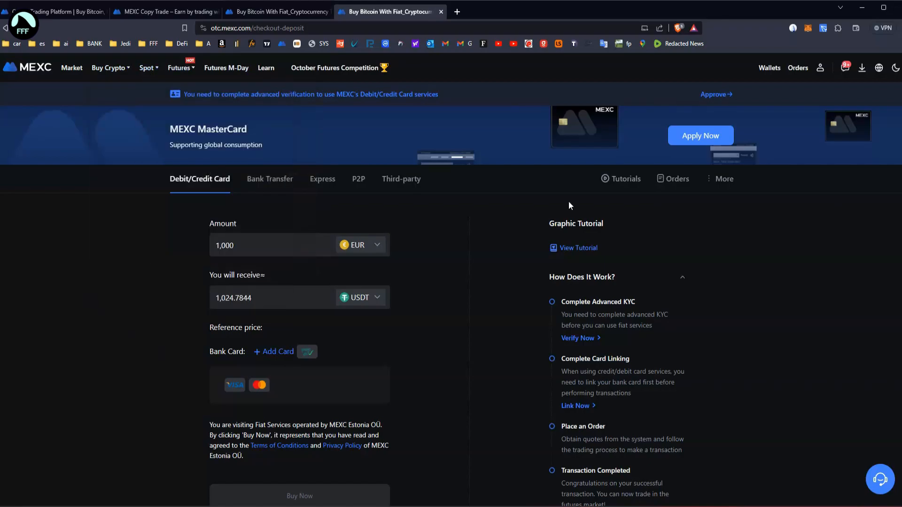
{"action": "left_click", "coordinate": [179, 68]}
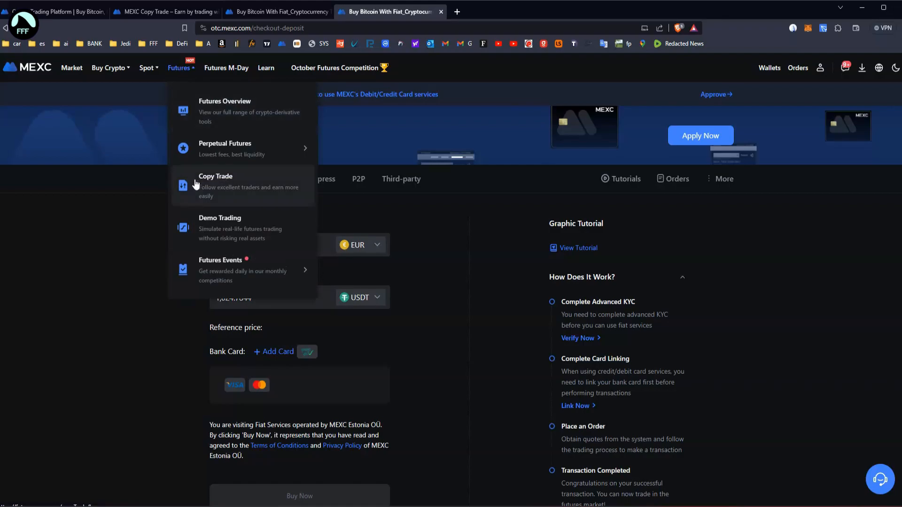
Step: Open Copy Trade and scroll down to the Top Traders list with ROI, PNL and win rates
{"action": "left_click", "coordinate": [216, 185]}
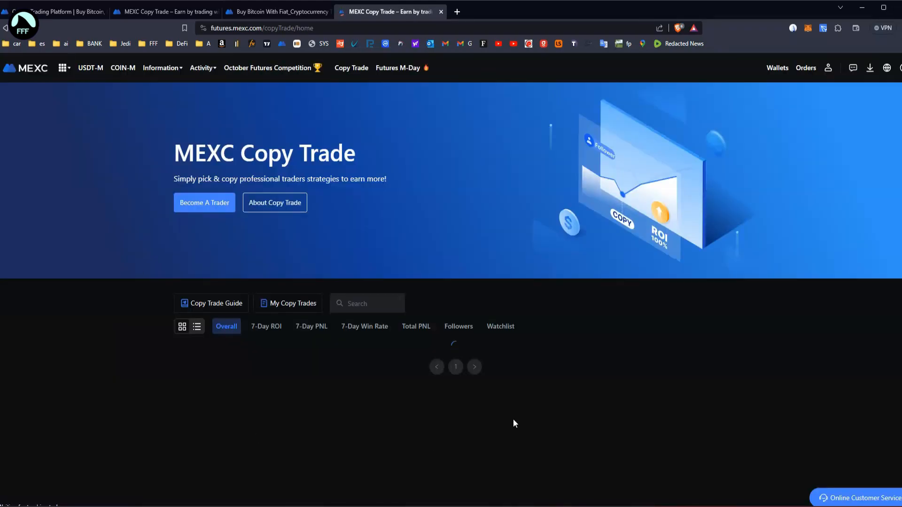
{"action": "scroll", "scroll_direction": "down", "scroll_amount": 3}
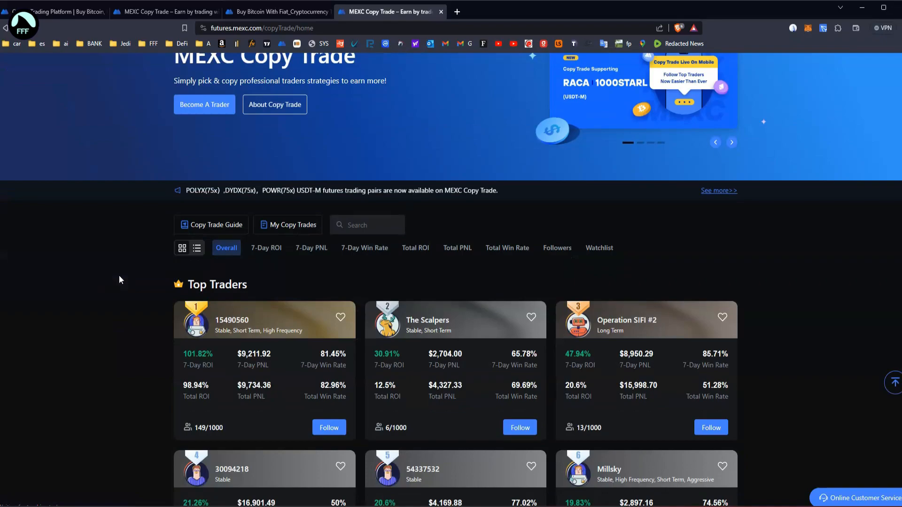
{"action": "scroll", "scroll_direction": "down", "scroll_amount": 3}
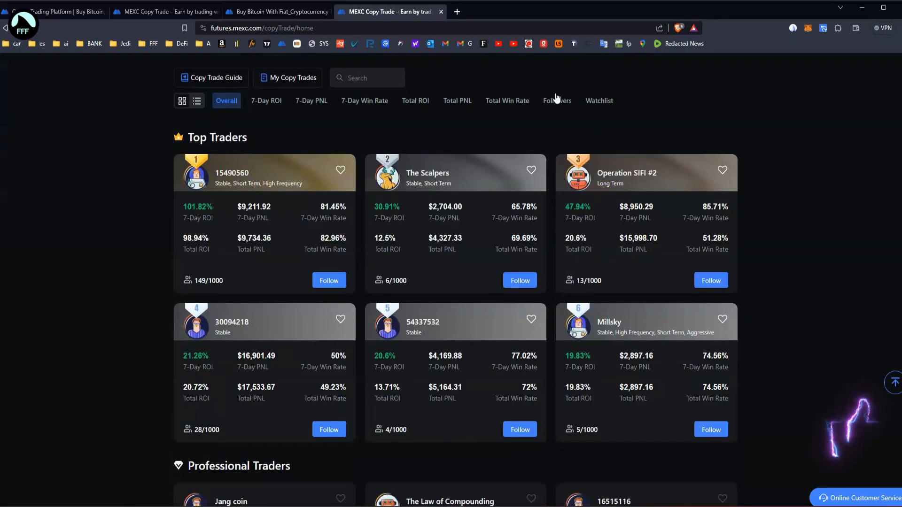
Step: Sort top traders by followers and add first-ranked HaiDangVN to the watchlist
{"action": "left_click", "coordinate": [557, 100]}
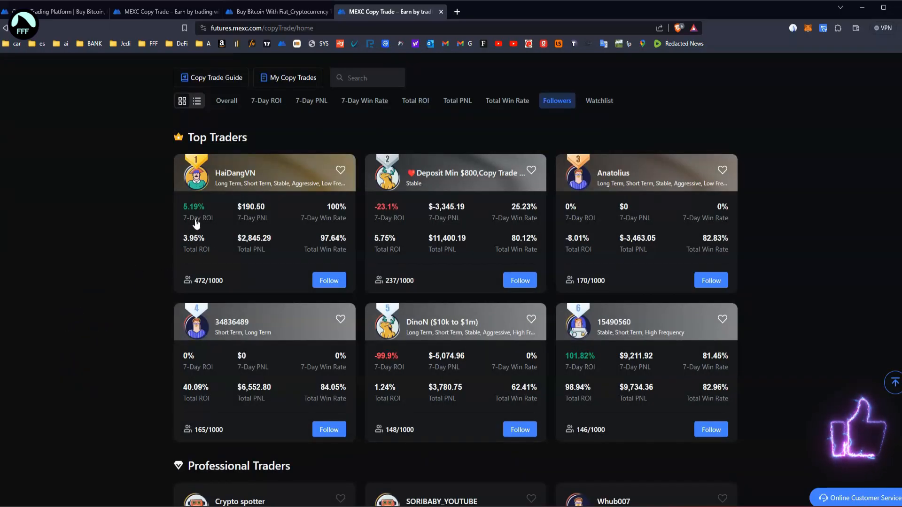
{"action": "mouse_move", "coordinate": [306, 245]}
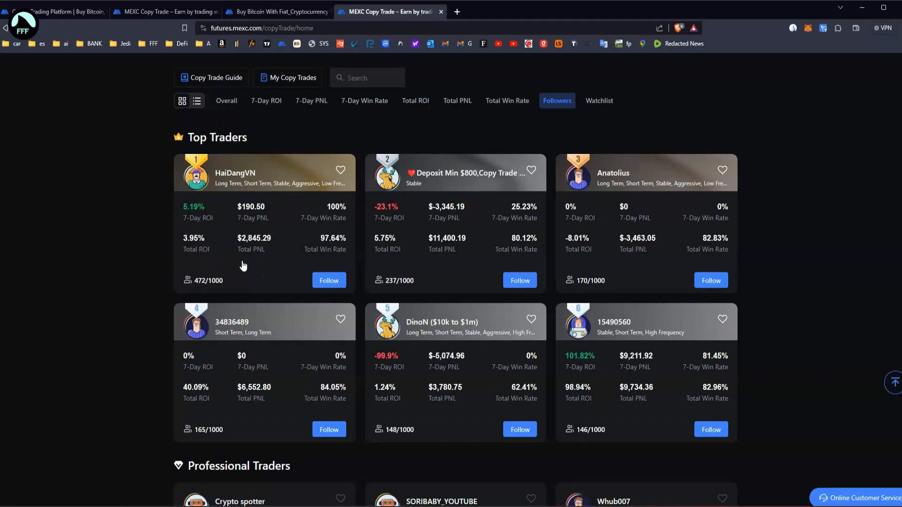
{"action": "left_click", "coordinate": [341, 170]}
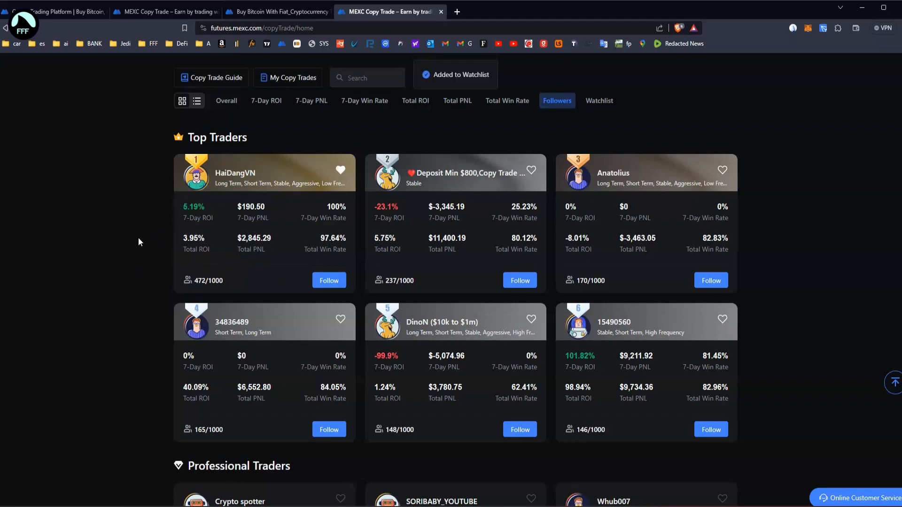
{"action": "mouse_move", "coordinate": [143, 222]}
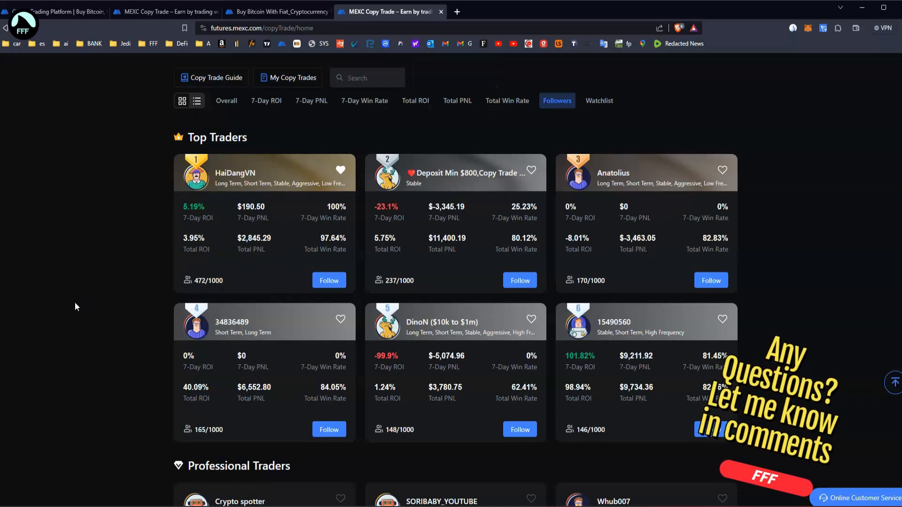
{"action": "scroll", "scroll_direction": "down", "scroll_amount": 3}
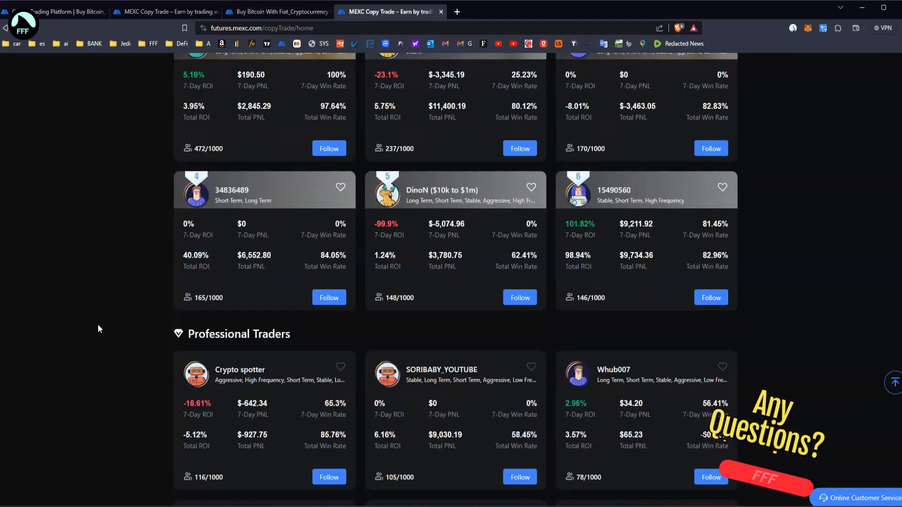
{"action": "scroll", "scroll_direction": "up", "scroll_amount": 3}
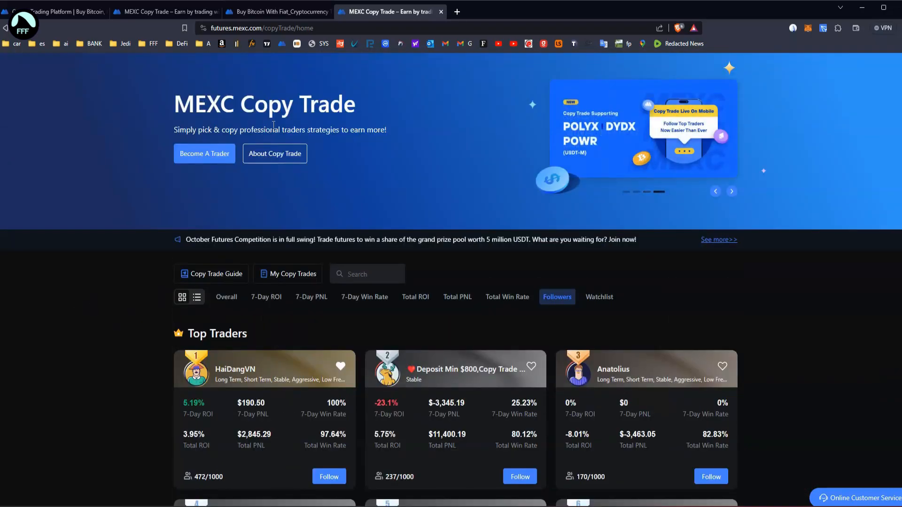
Step: Switch back through the MEXC tabs to My Copy Trades showing $8.57 PNL and 7-day charts
{"action": "left_click", "coordinate": [56, 9]}
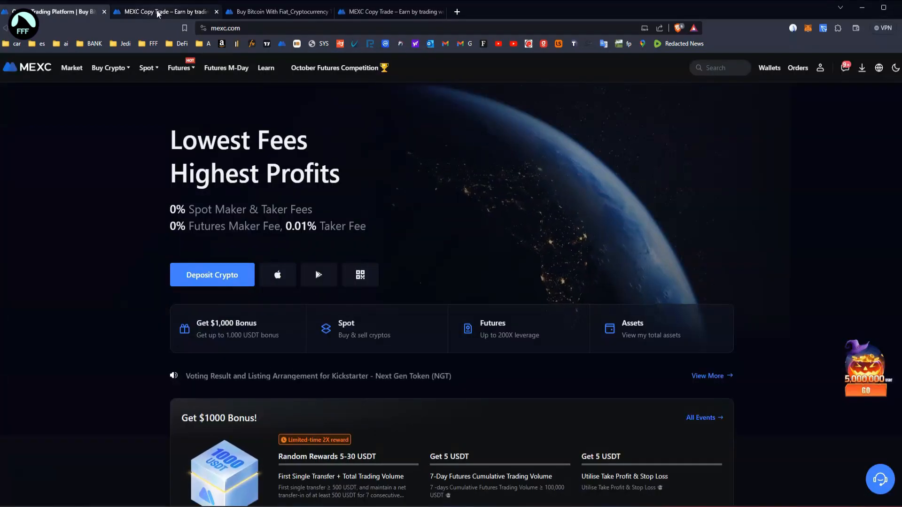
{"action": "left_click", "coordinate": [160, 12]}
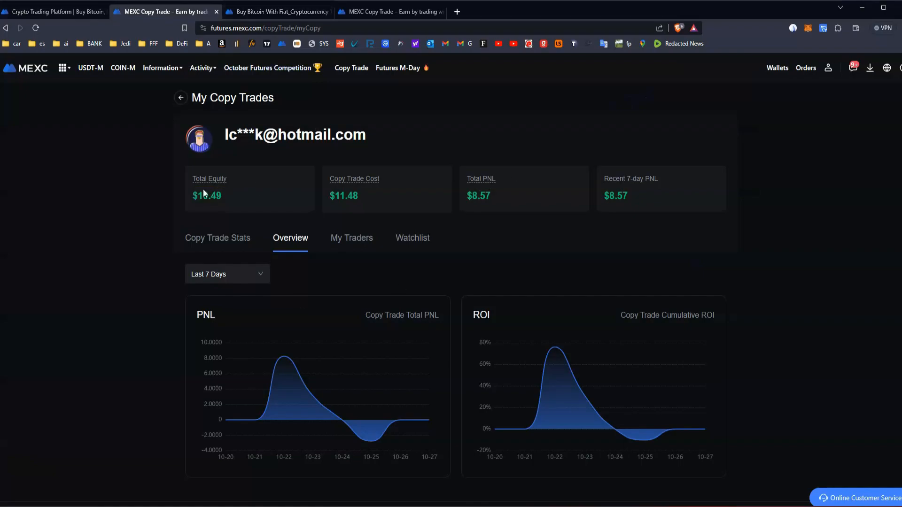